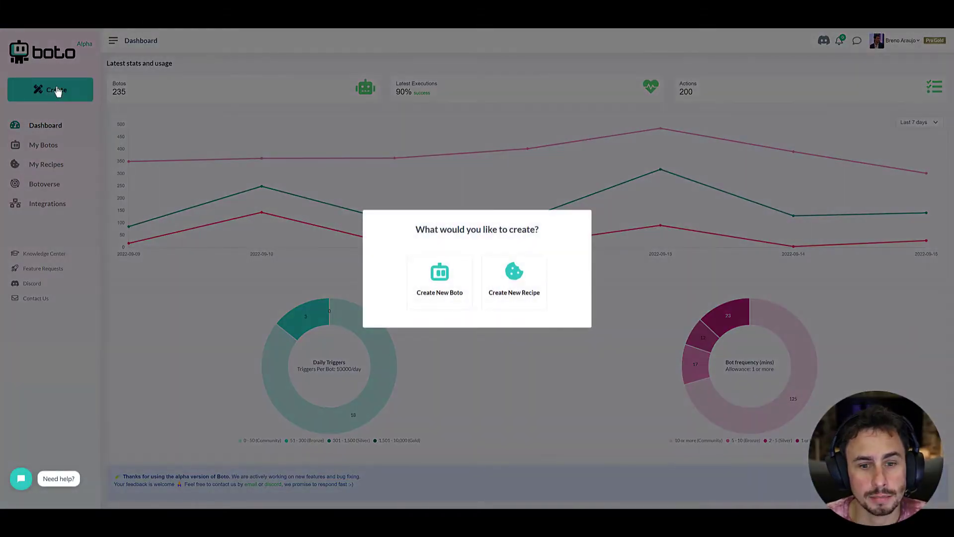
pyautogui.moveTo(439, 292)
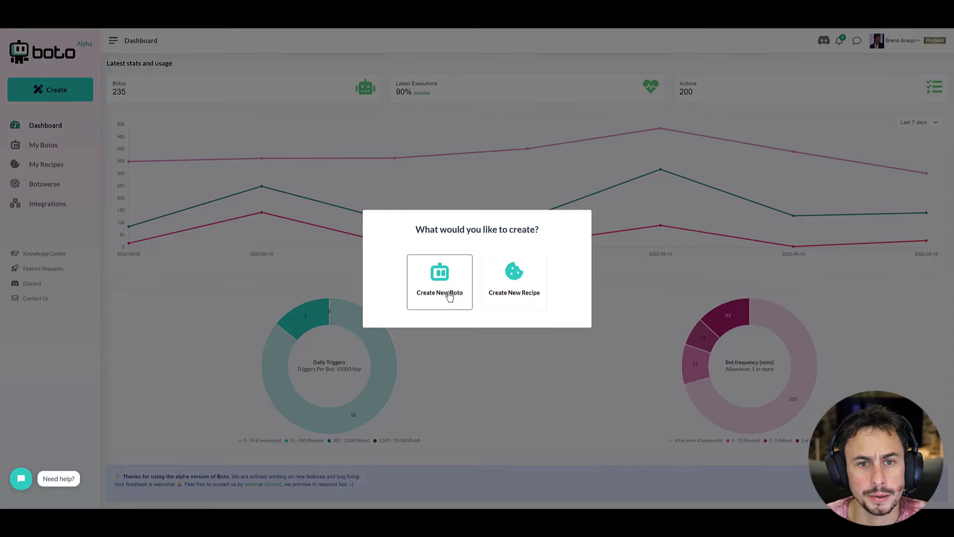
# Start a new, empty Untitled Boto from the Create dialog
pyautogui.click(439, 282)
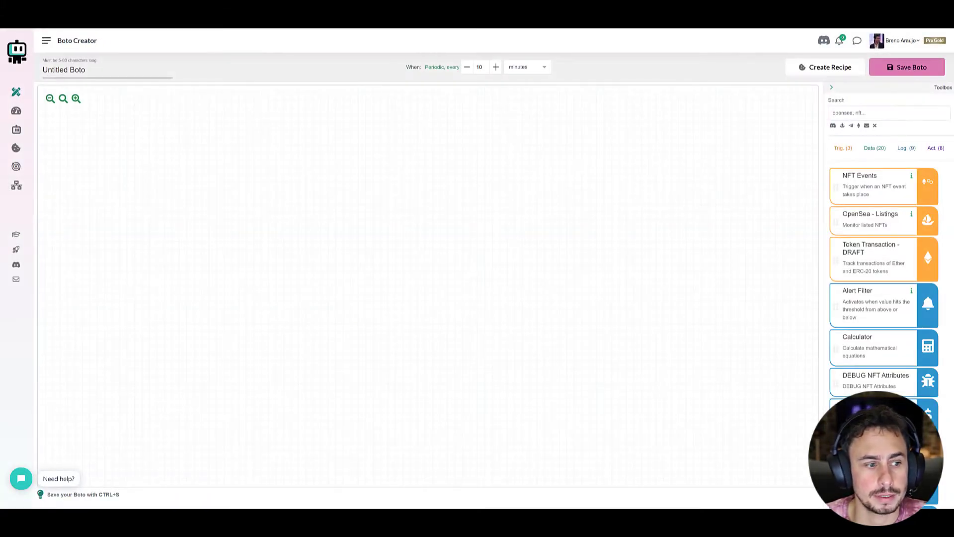
# Add a Discord Read Messages block reading all messages from Boto Team - discord-read
pyautogui.click(935, 148)
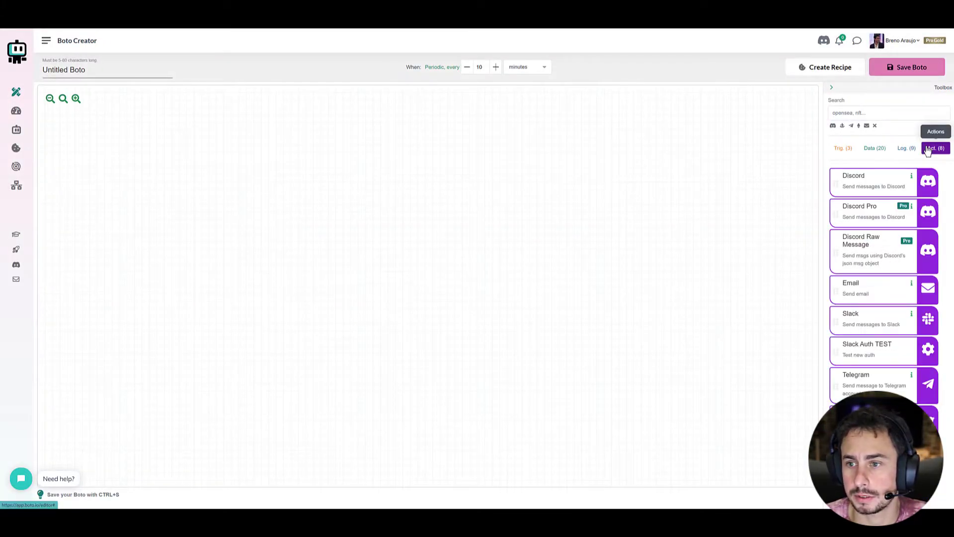
pyautogui.click(875, 148)
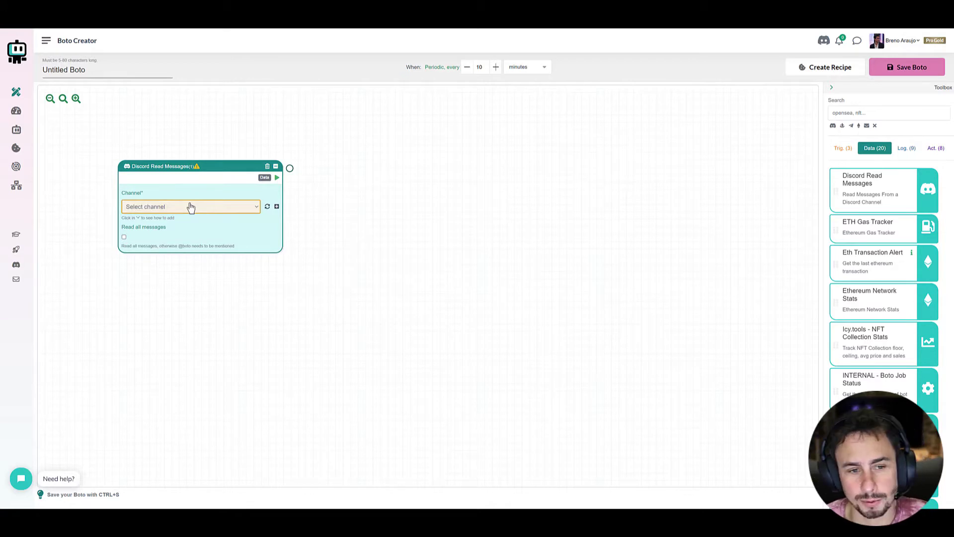
pyautogui.click(190, 206)
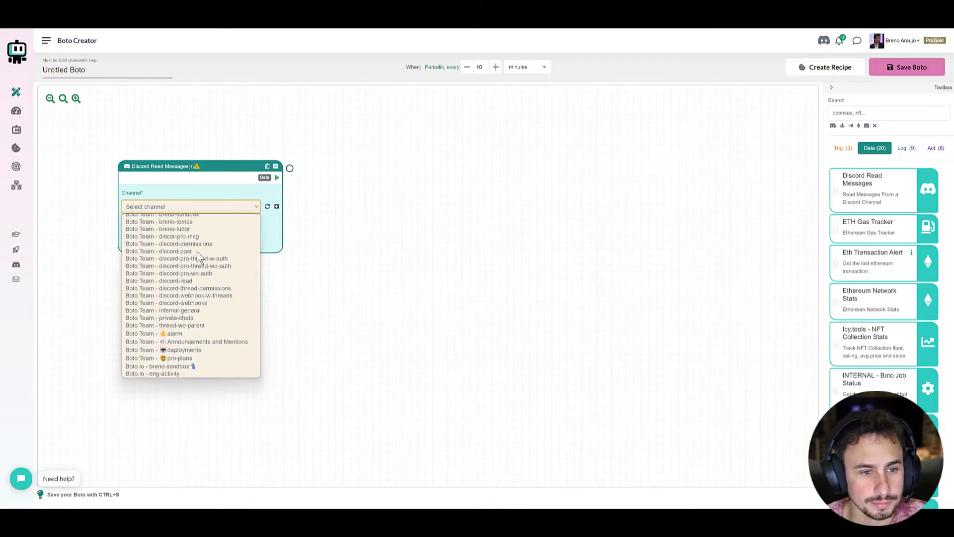
pyautogui.click(158, 280)
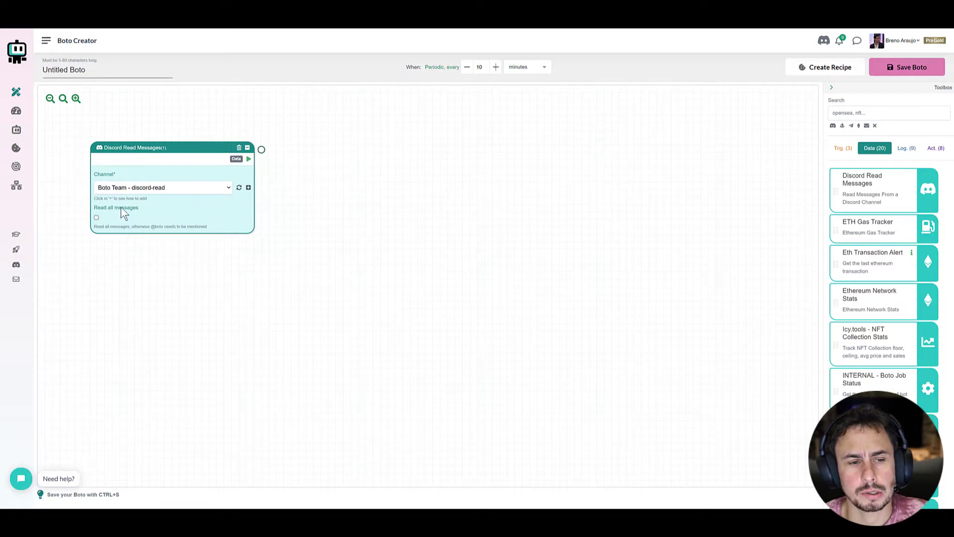
pyautogui.moveTo(114, 221)
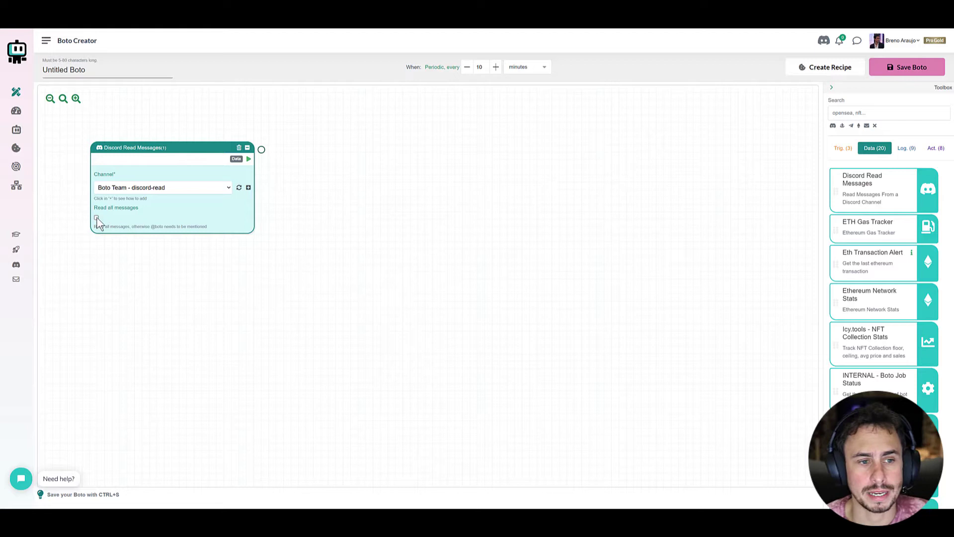
pyautogui.click(96, 220)
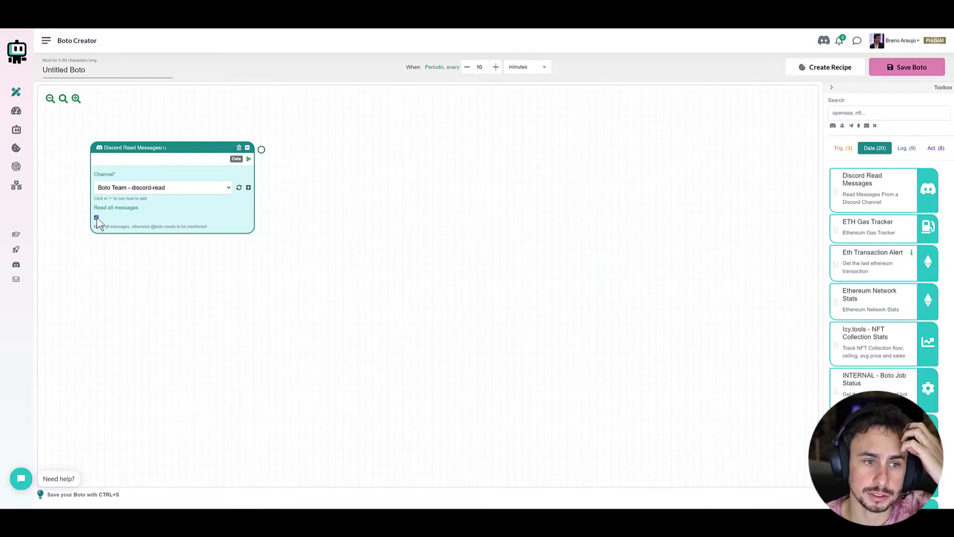
pyautogui.click(96, 218)
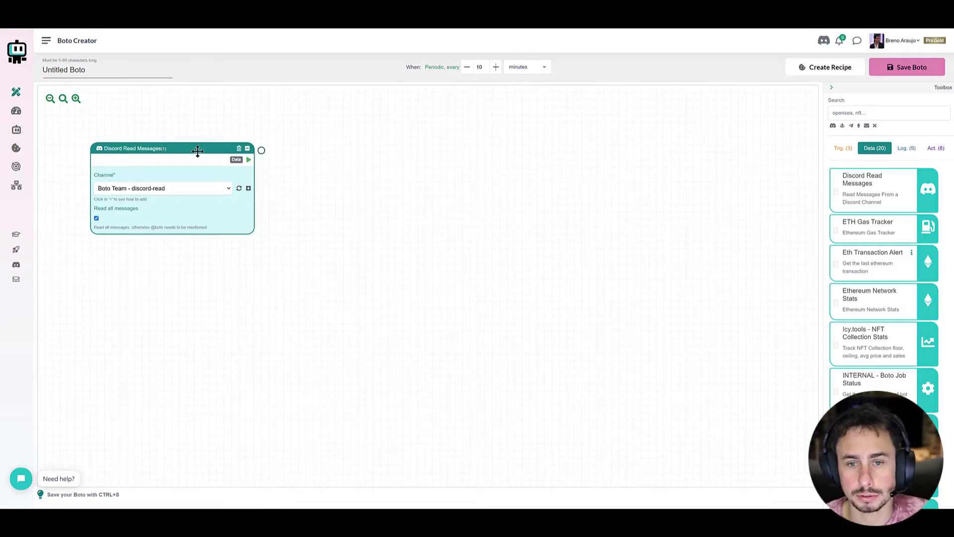
pyautogui.click(935, 149)
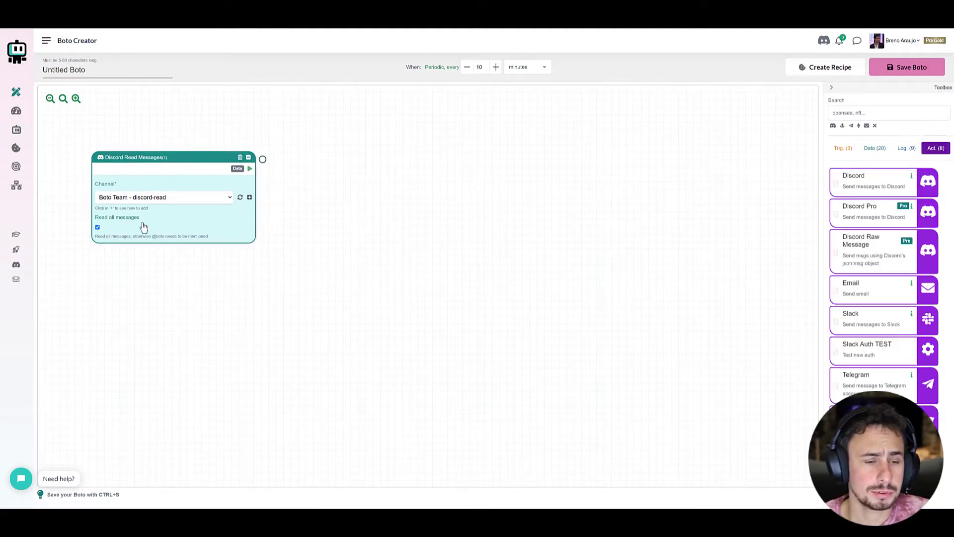
pyautogui.moveTo(239, 235)
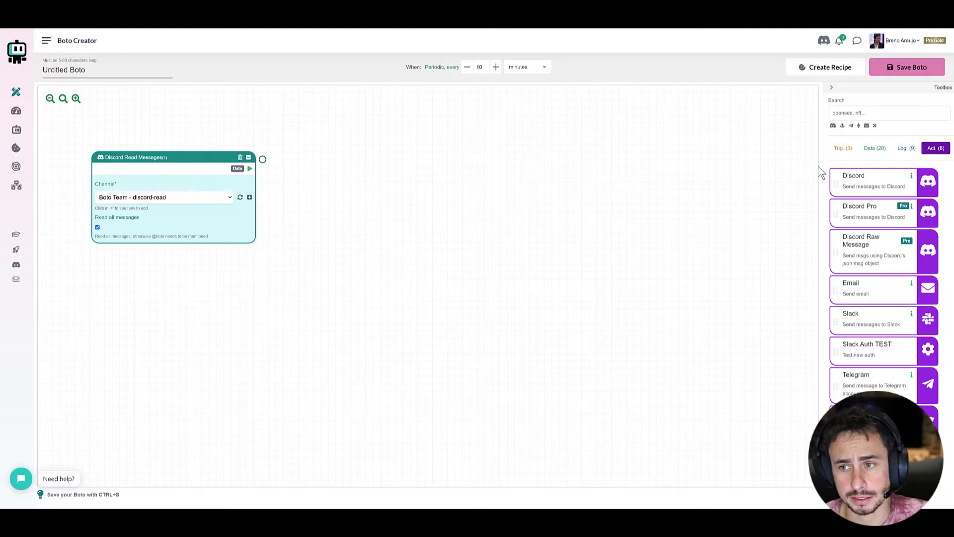
pyautogui.moveTo(826, 323)
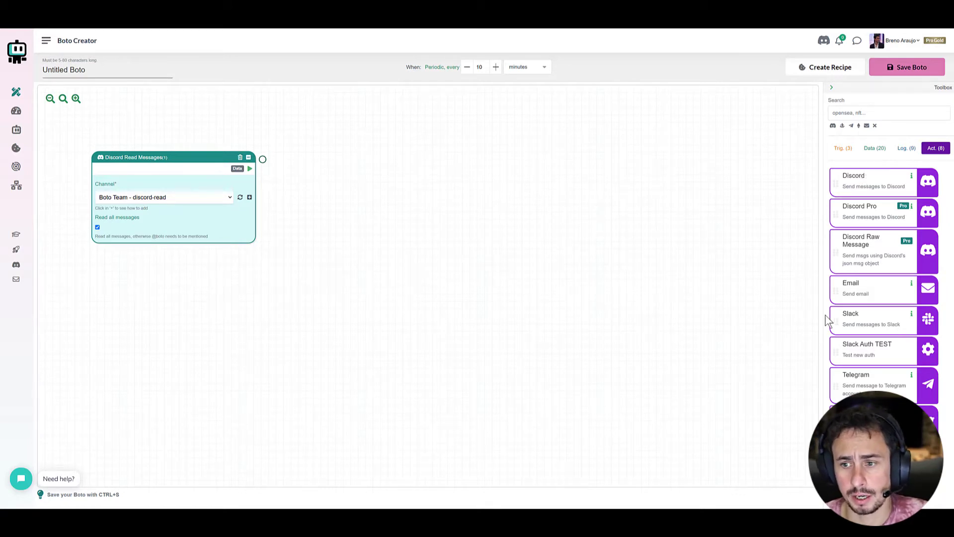
pyautogui.moveTo(946, 301)
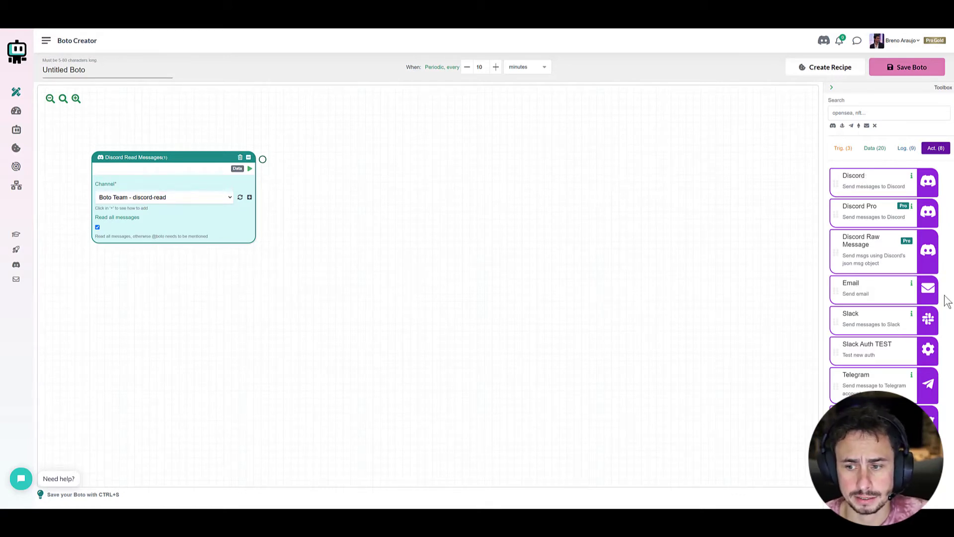
pyautogui.moveTo(883, 243)
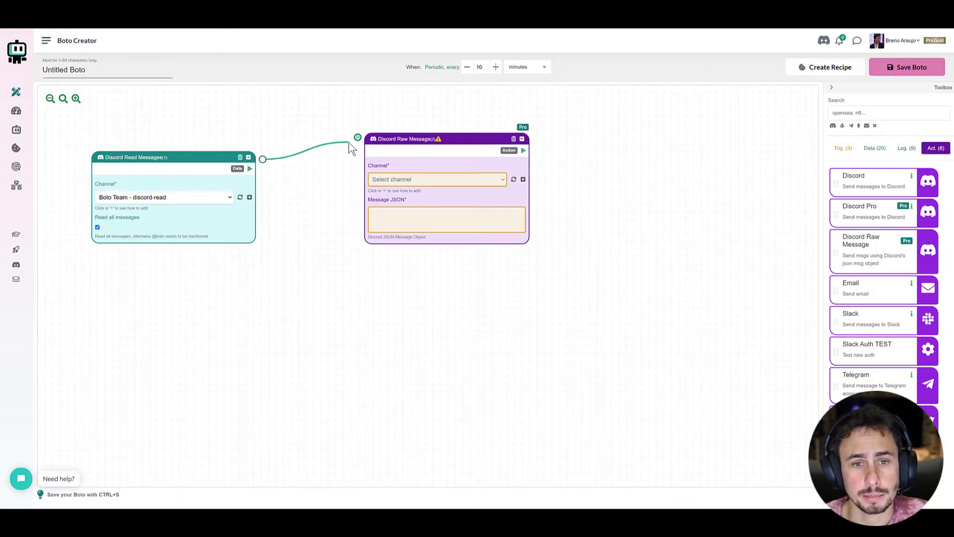
# Set the Discord Raw Message block's channel to discord-post
pyautogui.click(436, 179)
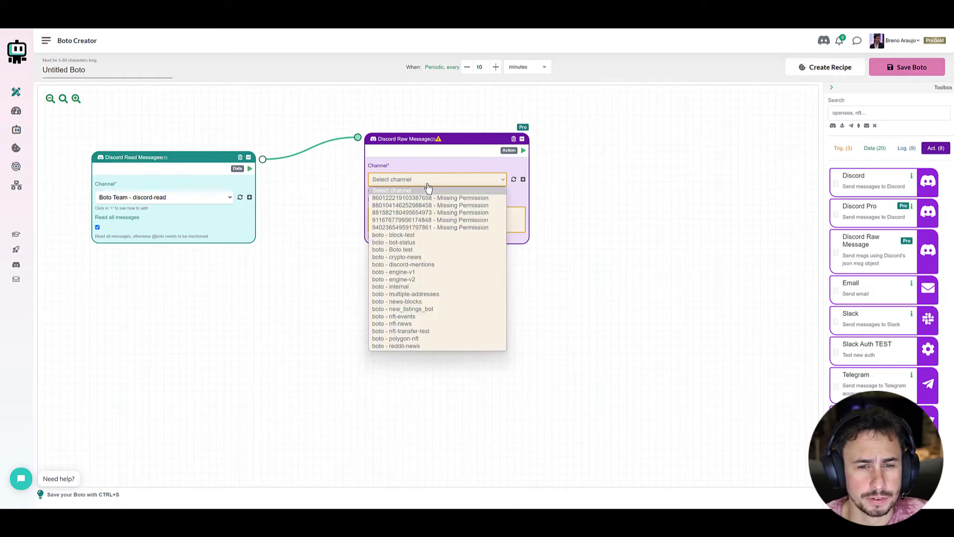
pyautogui.scroll(-3)
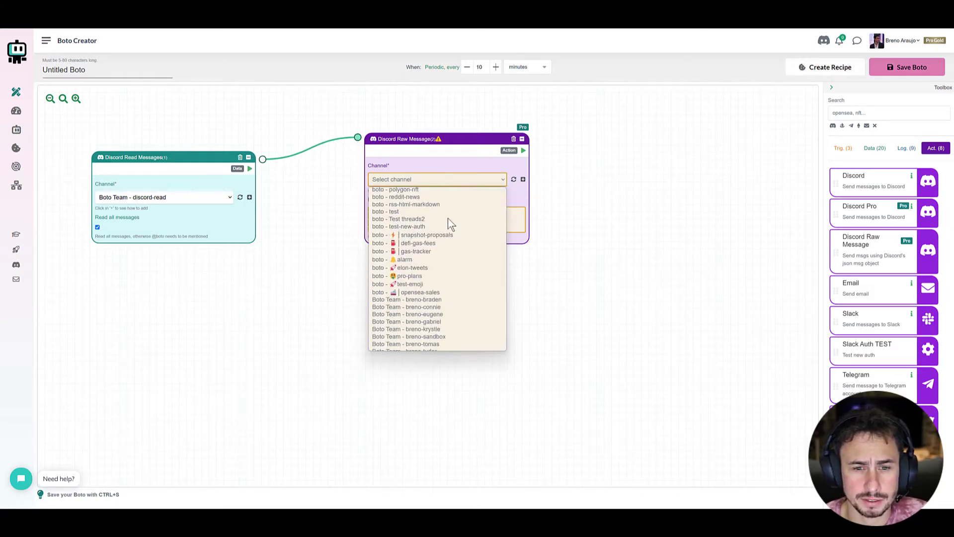
pyautogui.scroll(-3)
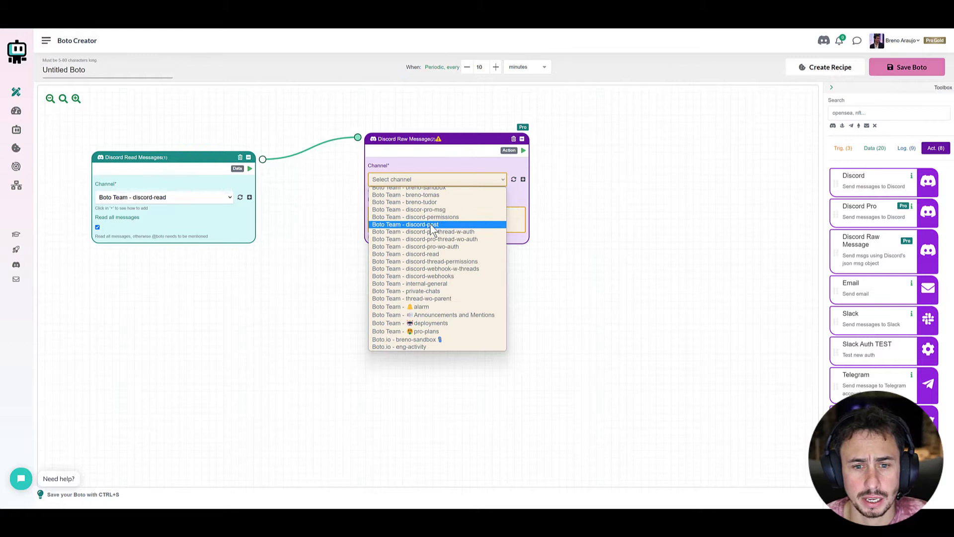
pyautogui.moveTo(442, 231)
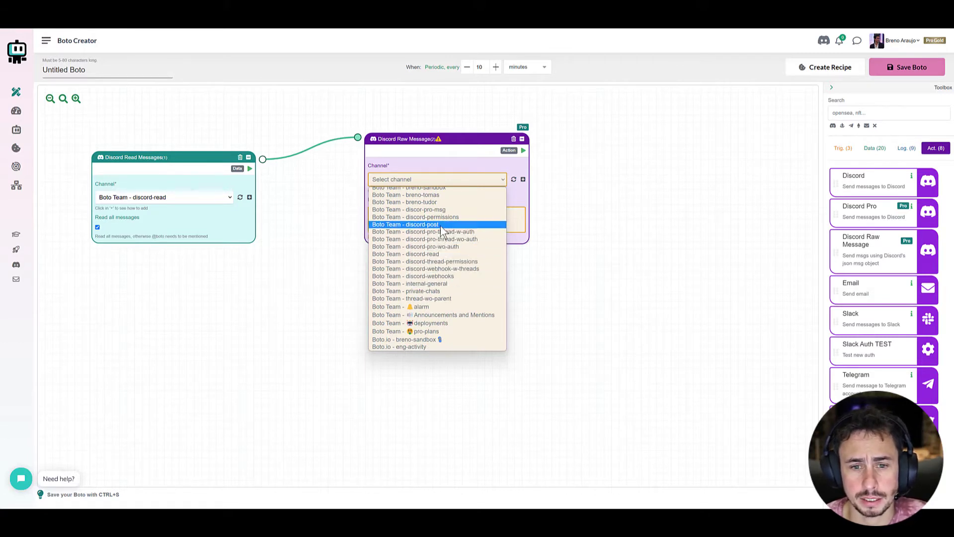
pyautogui.click(404, 224)
pyautogui.write('#')
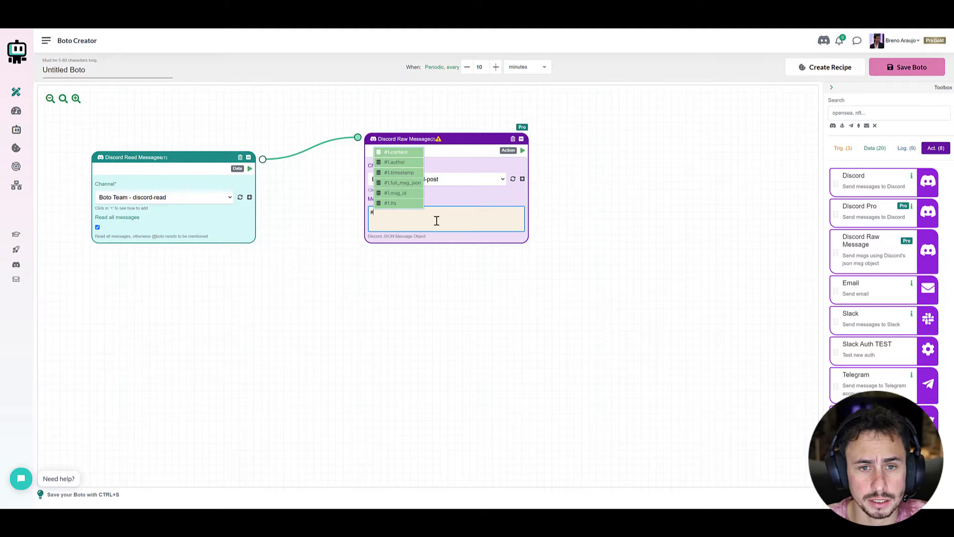
pyautogui.moveTo(356, 155)
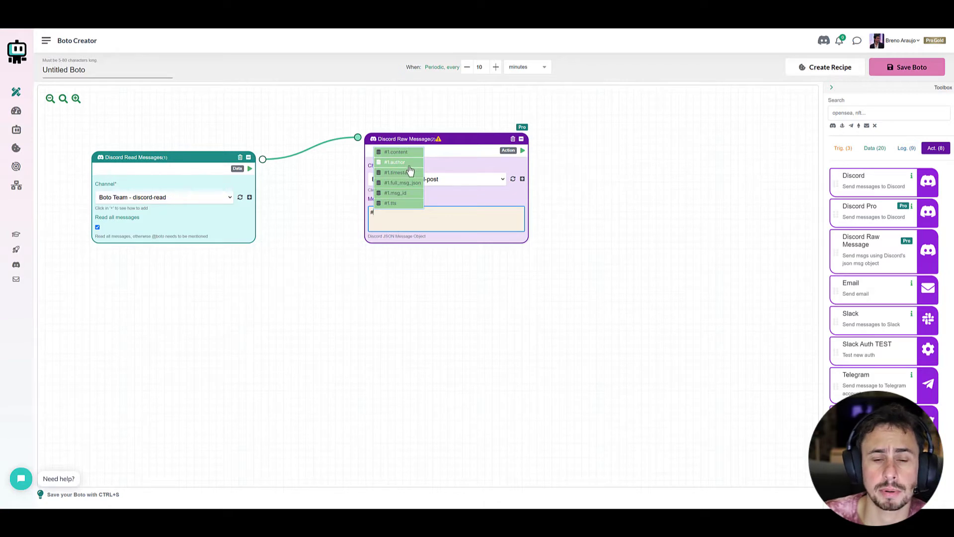
pyautogui.moveTo(418, 185)
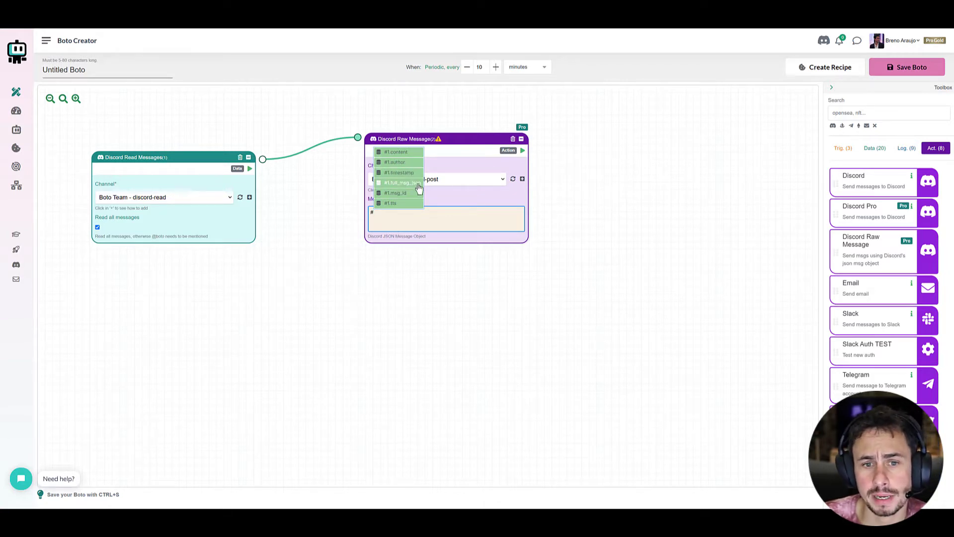
# Insert the #1.full_msg_json variable into the Message JSON field
pyautogui.click(401, 182)
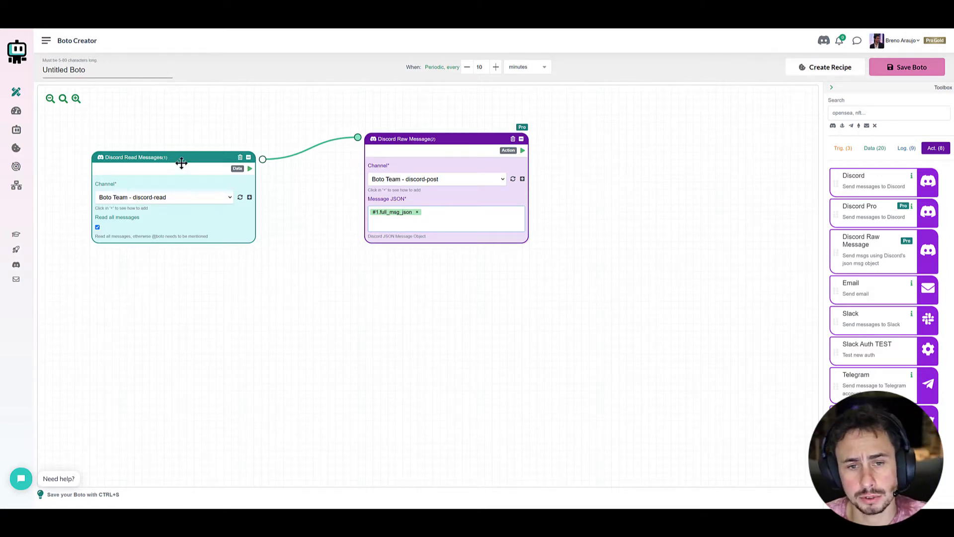
pyautogui.moveTo(181, 206)
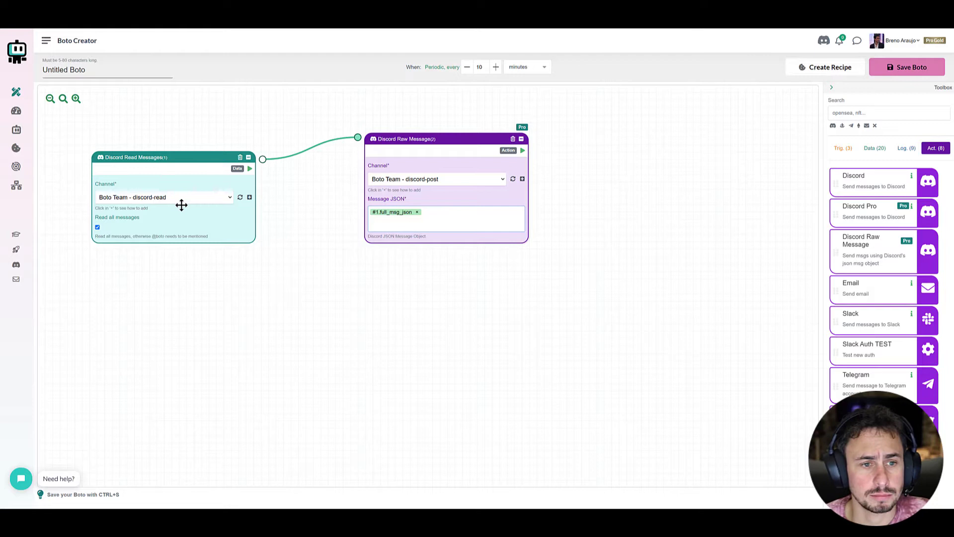
pyautogui.moveTo(417, 189)
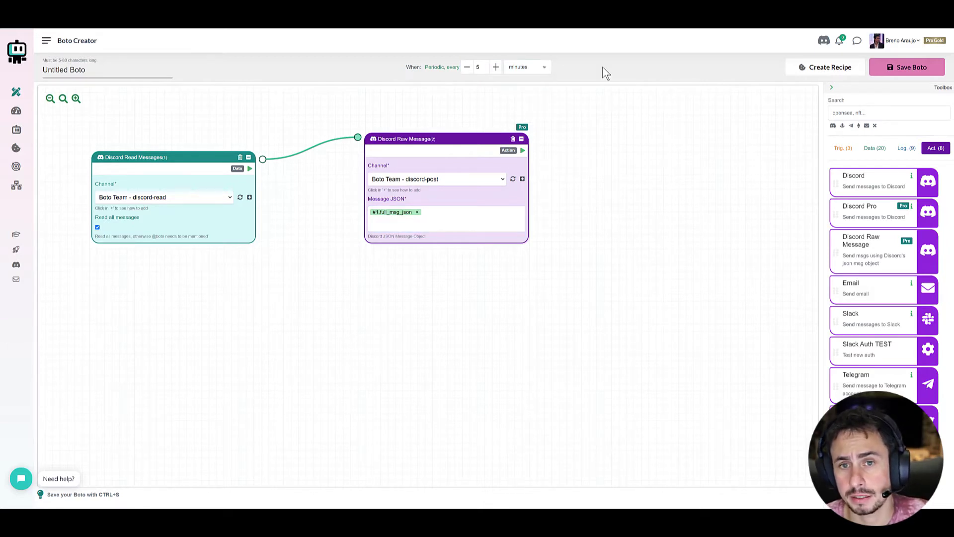
pyautogui.moveTo(550, 103)
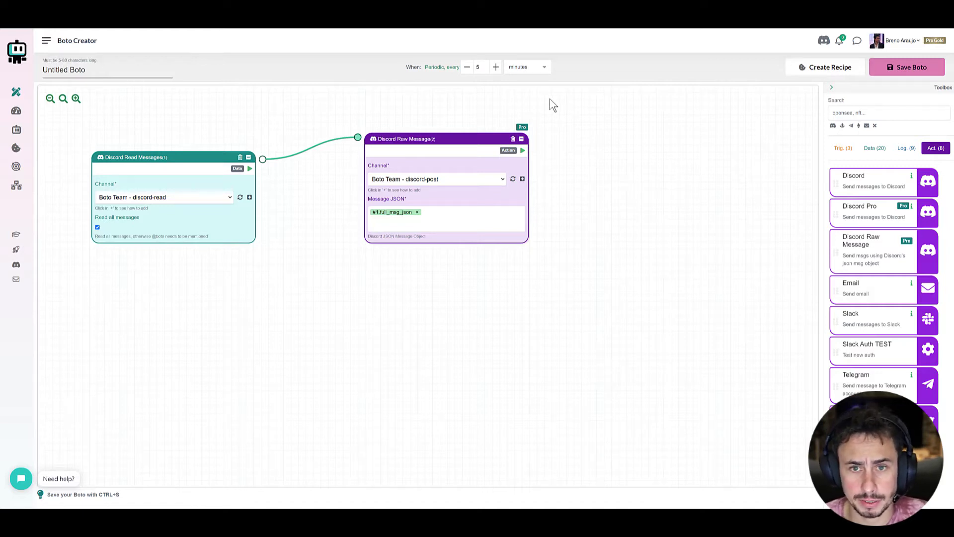
pyautogui.moveTo(908, 67)
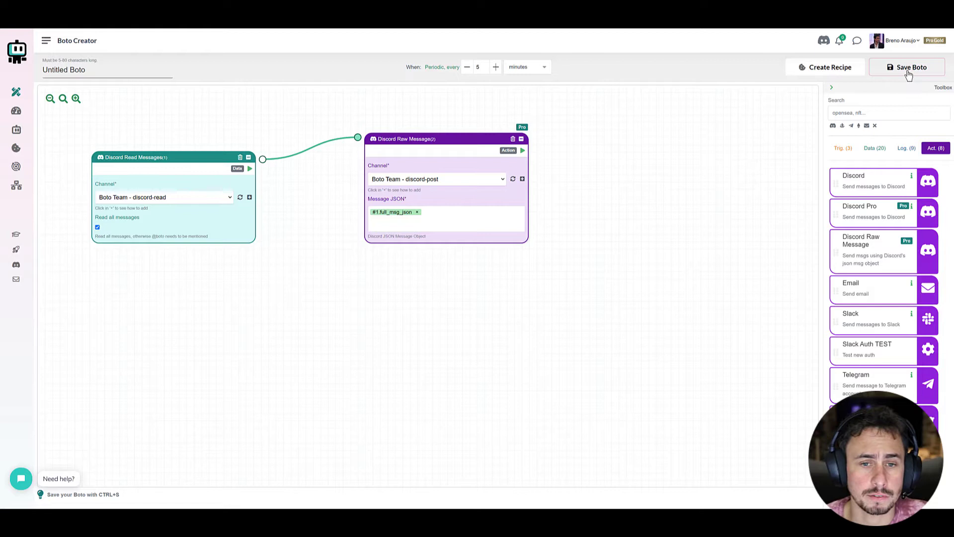
pyautogui.moveTo(738, 90)
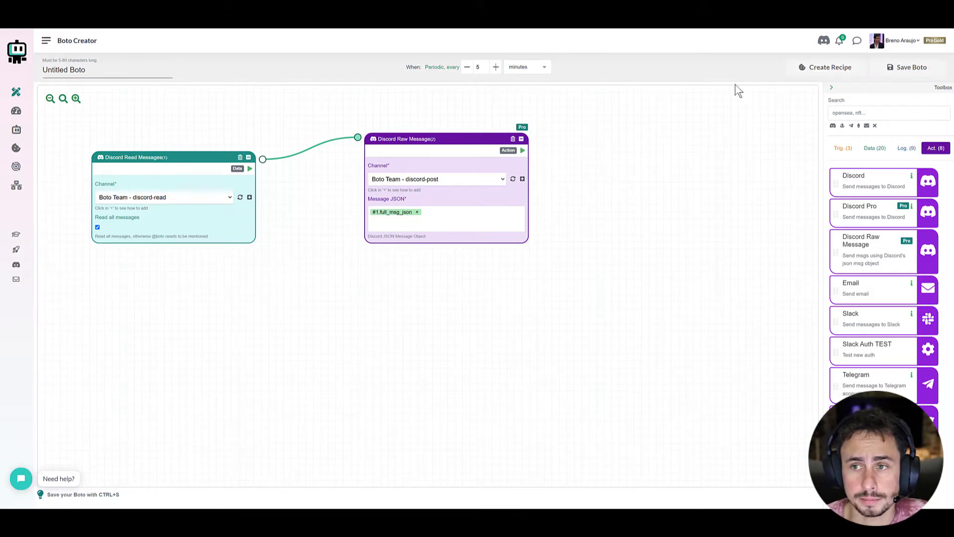
# Save the Discord Read Messages → Discord Raw Message workflow
pyautogui.click(910, 67)
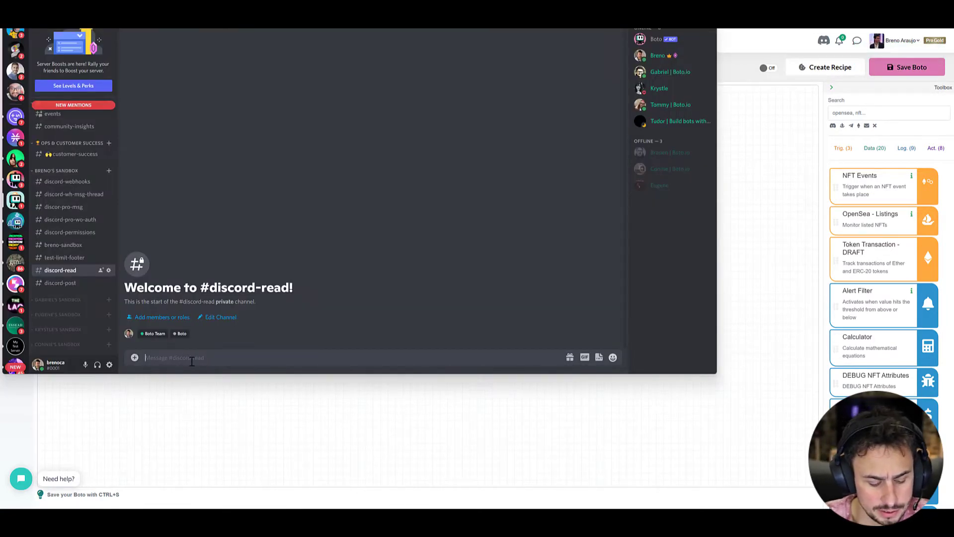
# Send 'Hey this is a Discord msg' with a robot emoji to #discord-read
pyautogui.write('Hey this is a')
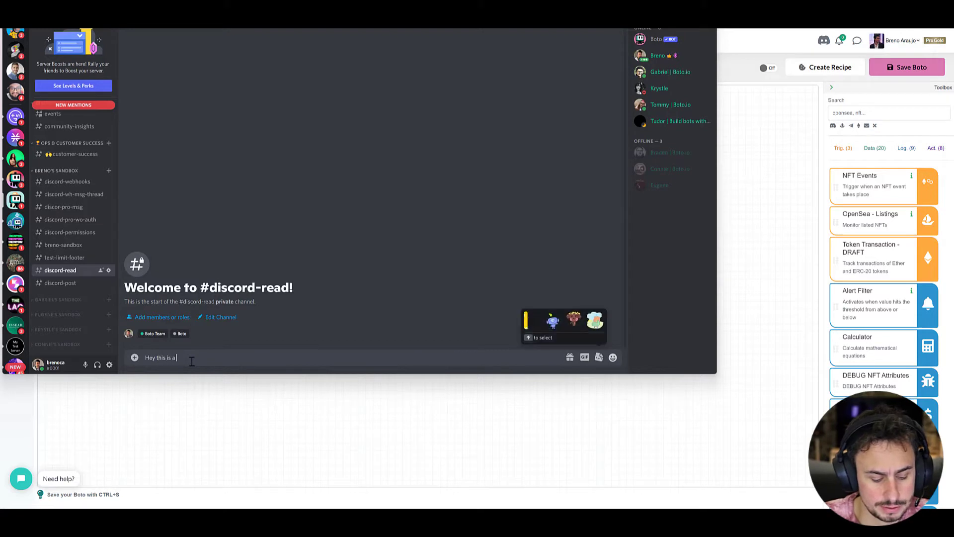
pyautogui.write('Discord m')
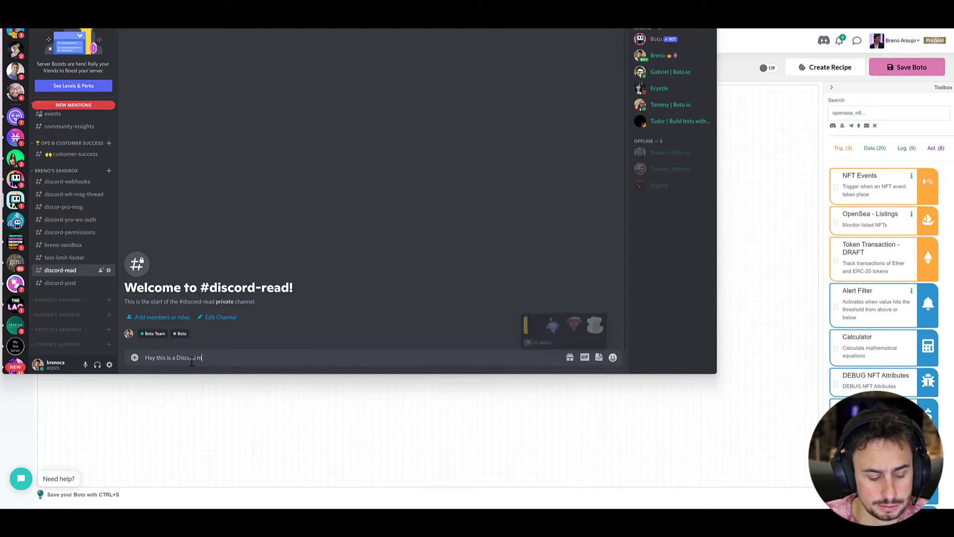
pyautogui.write('sg')
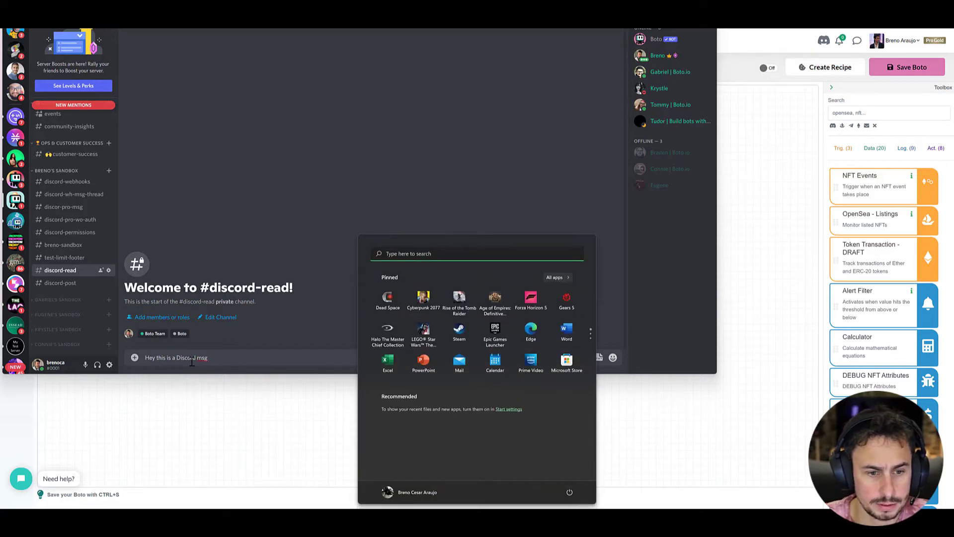
pyautogui.click(613, 358)
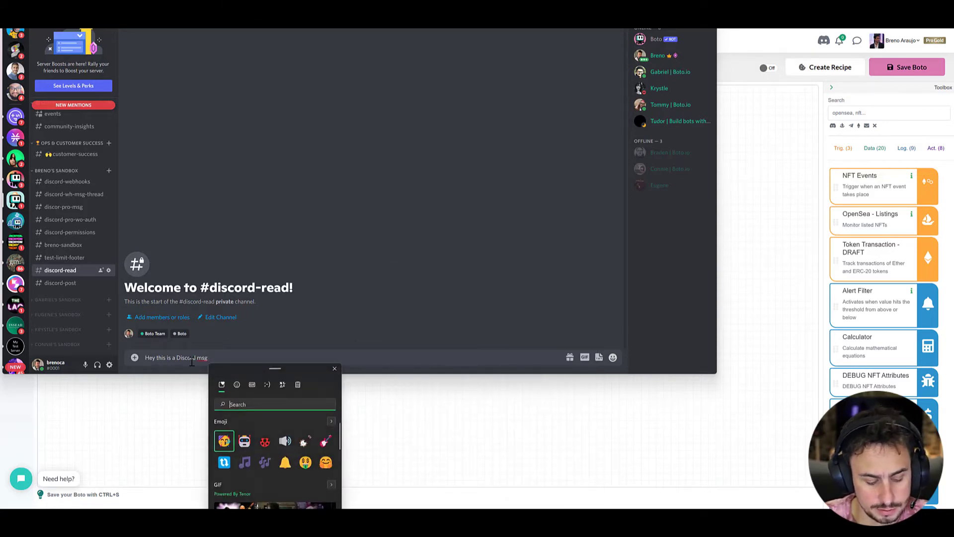
pyautogui.write('rob')
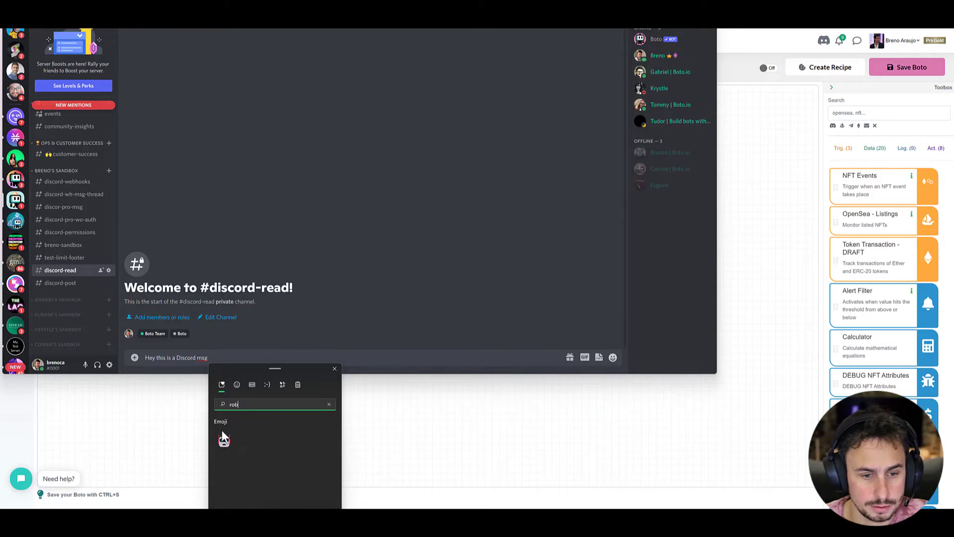
pyautogui.click(223, 440)
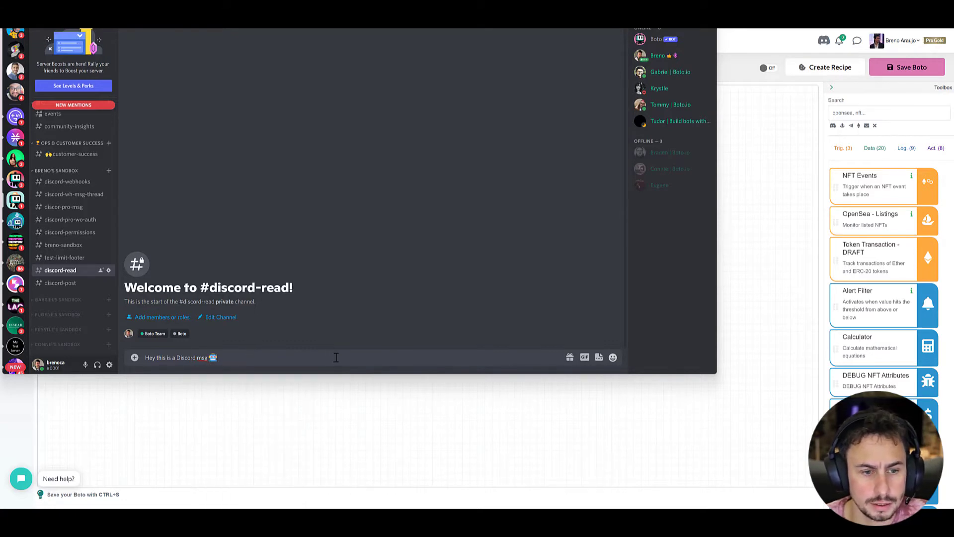
pyautogui.press('Return')
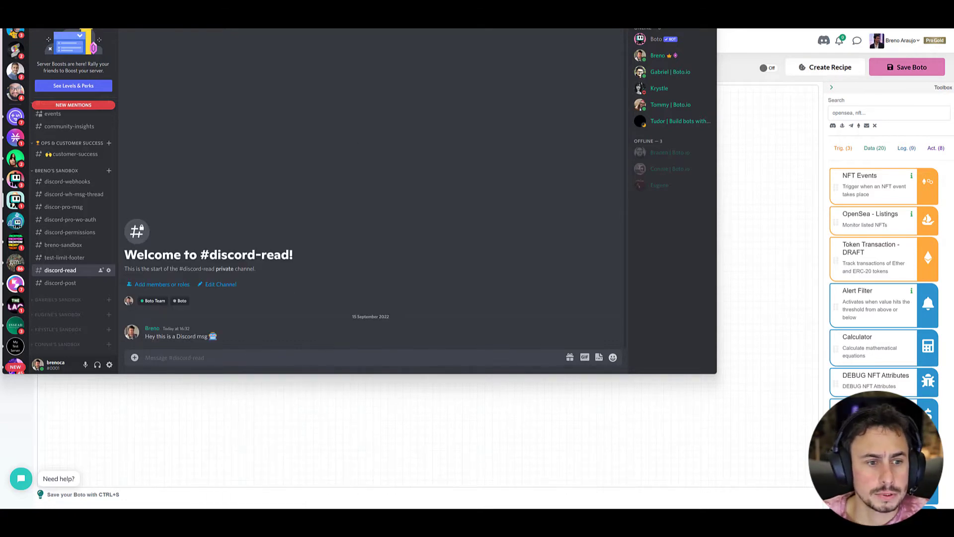
# Confirm #discord-post is still empty, then switch the Boto on
pyautogui.click(60, 282)
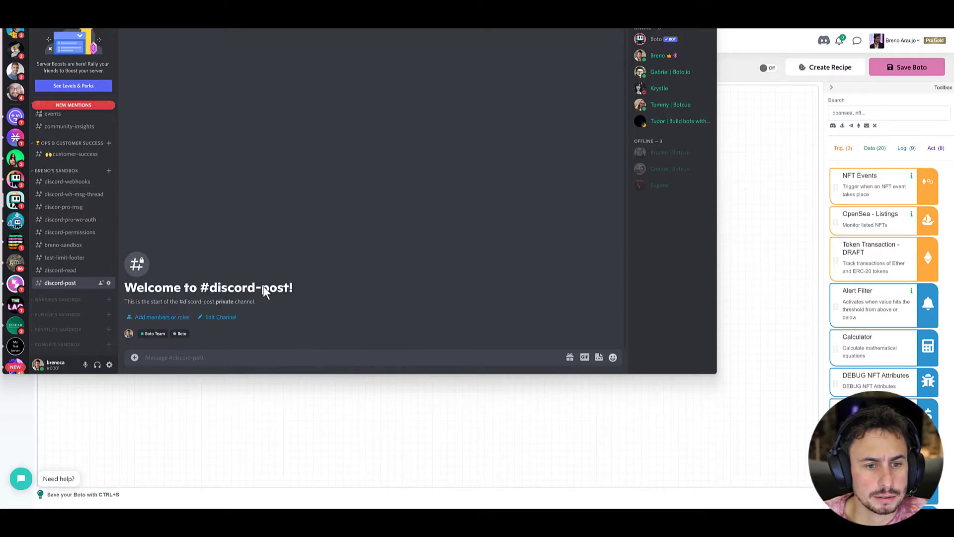
pyautogui.click(60, 269)
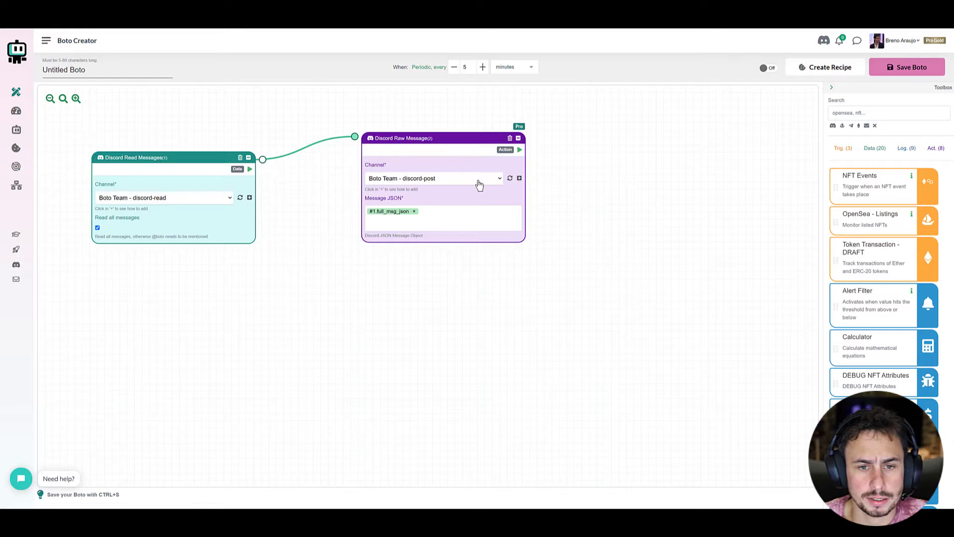
pyautogui.moveTo(249, 197)
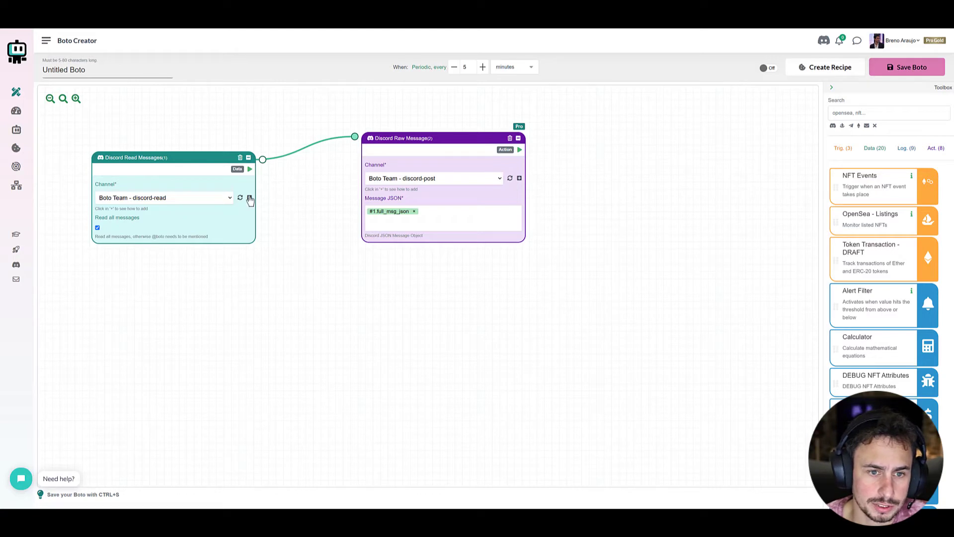
pyautogui.moveTo(737, 116)
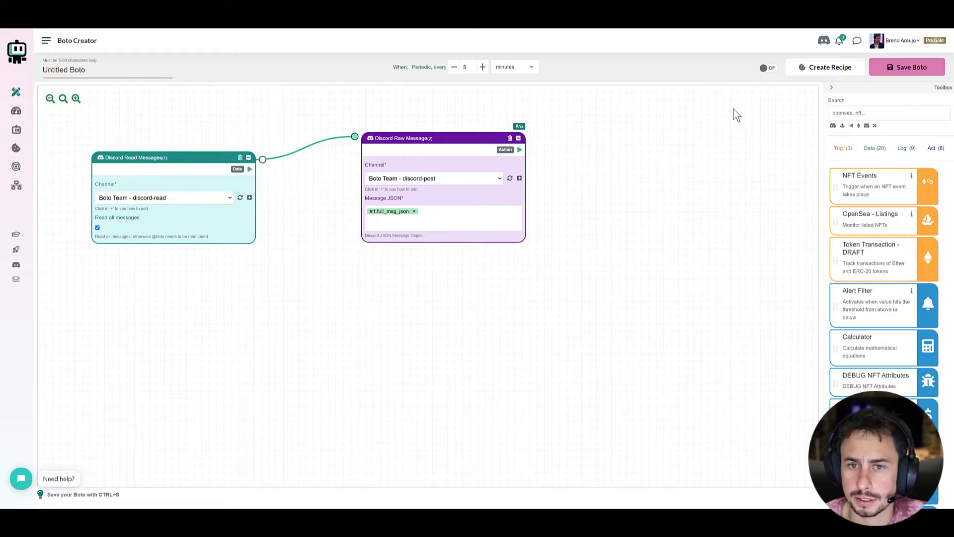
pyautogui.click(768, 67)
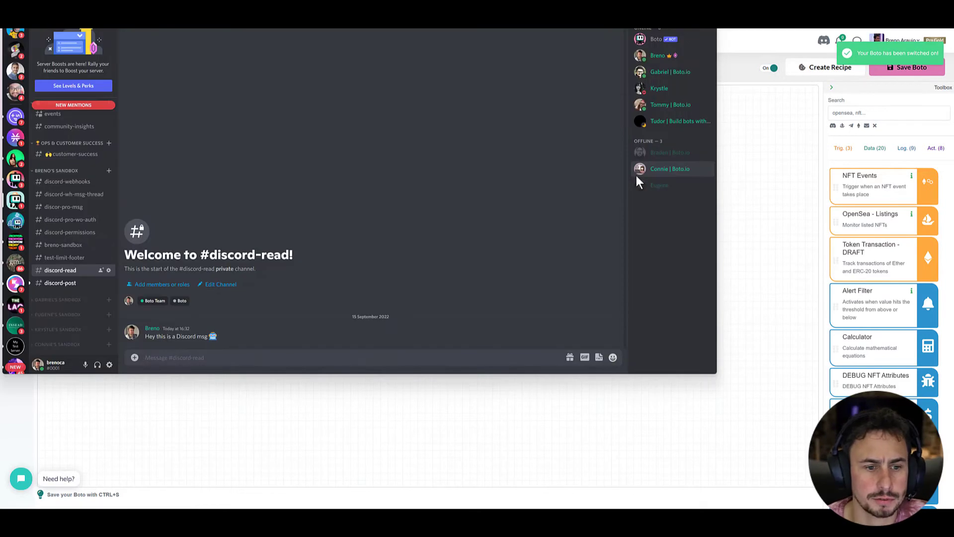
# View the bot's repost in #discord-post, then return to the Boto editor
pyautogui.click(60, 282)
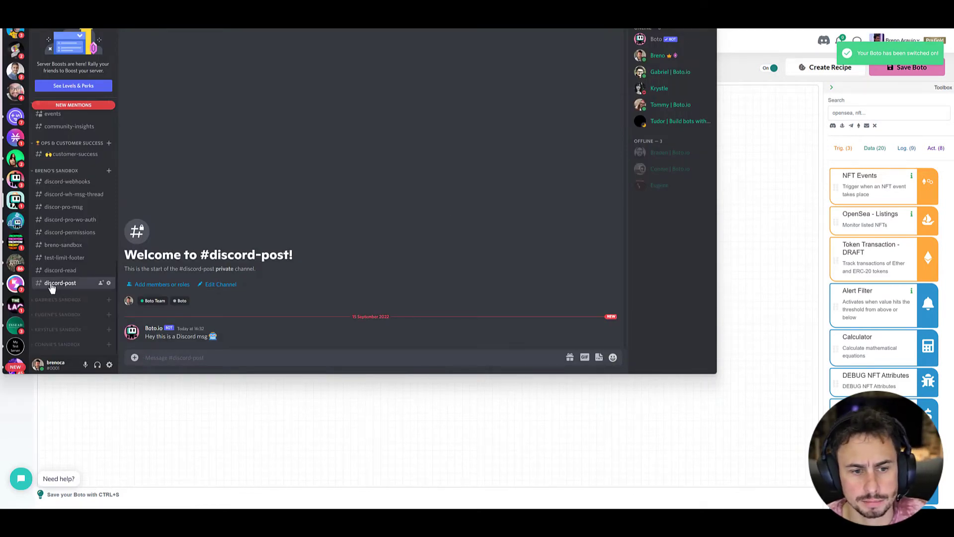
pyautogui.click(61, 270)
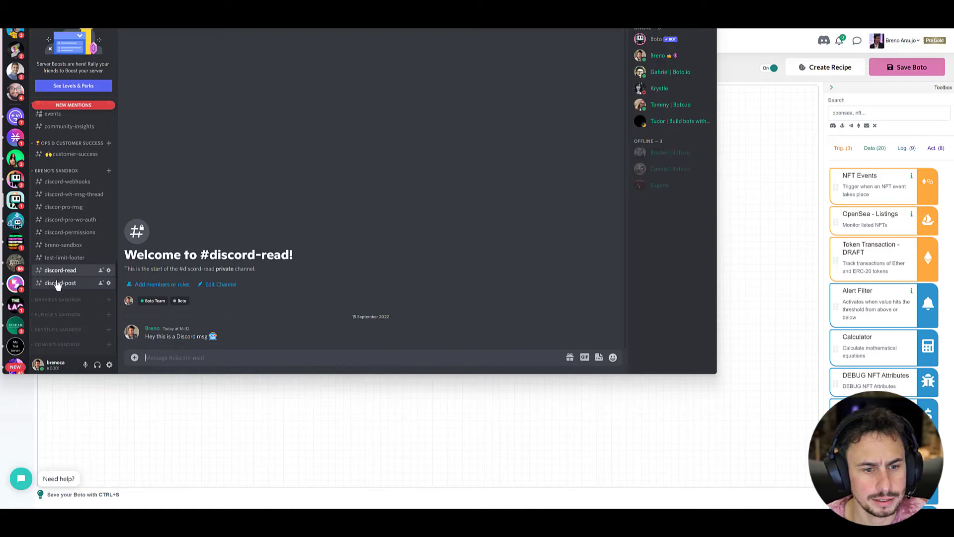
pyautogui.click(60, 282)
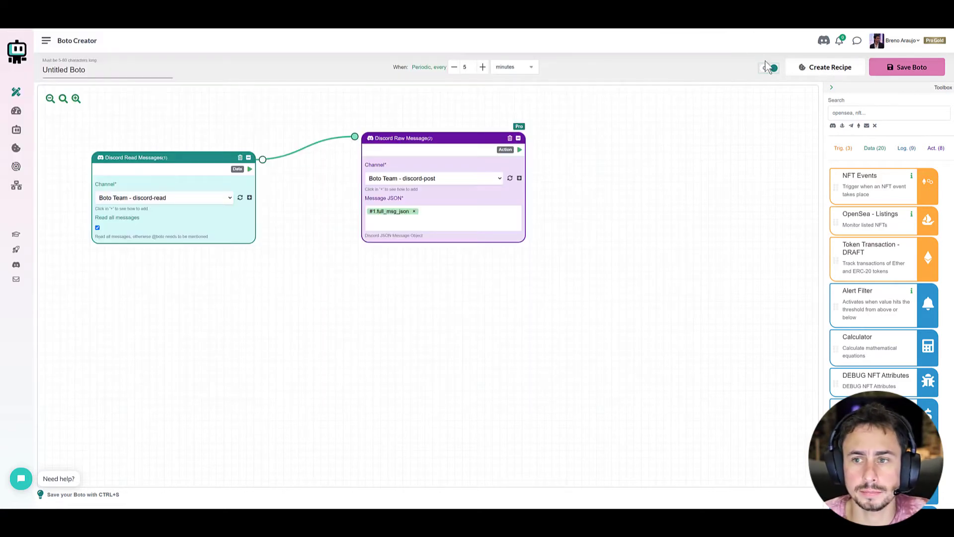
pyautogui.click(769, 67)
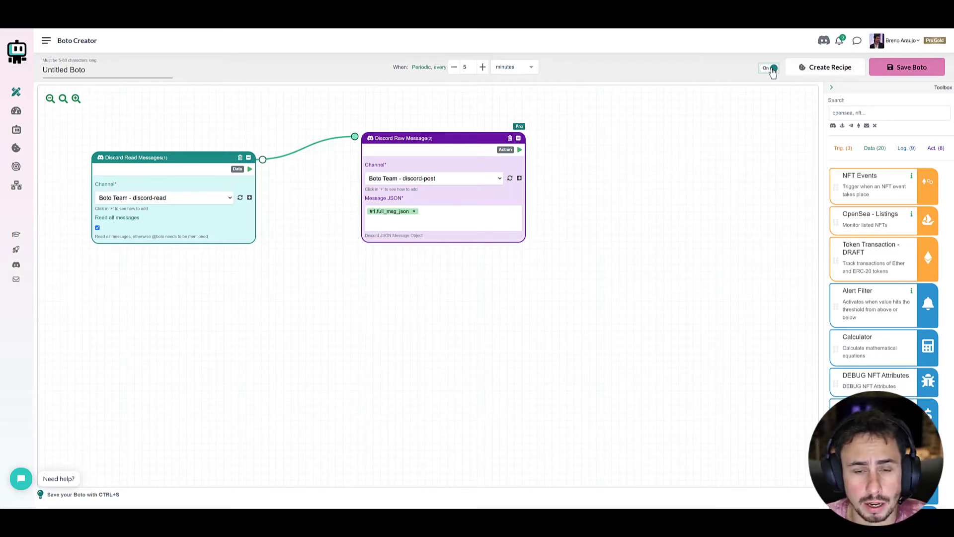
# Switch the Boto off and replace the read block with one reading all opensea-sales messages
pyautogui.click(768, 67)
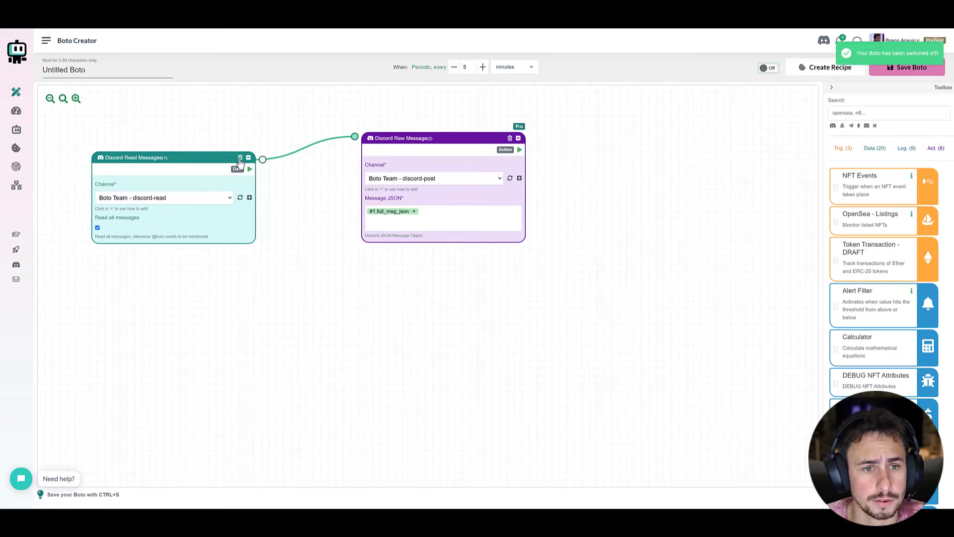
pyautogui.click(239, 158)
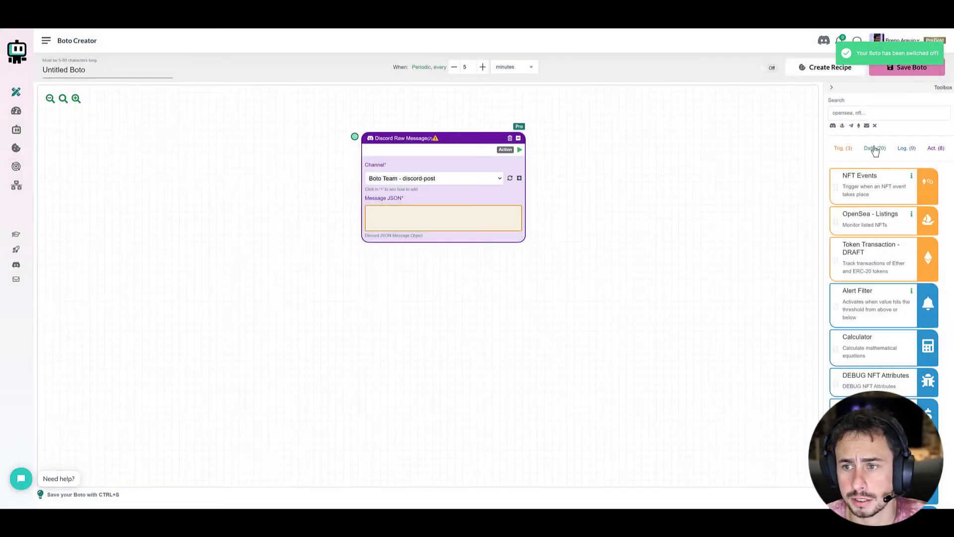
pyautogui.click(875, 148)
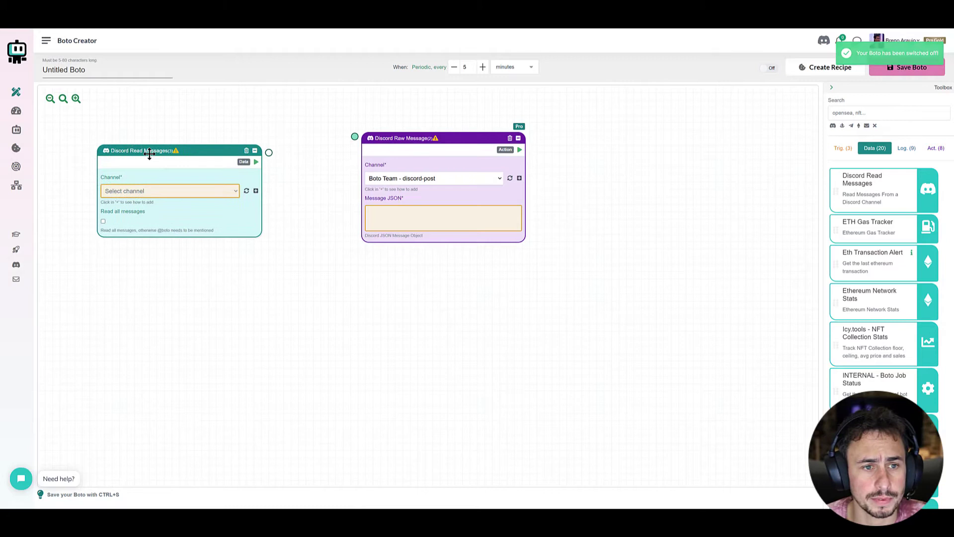
pyautogui.moveTo(269, 152); pyautogui.dragTo(355, 136)
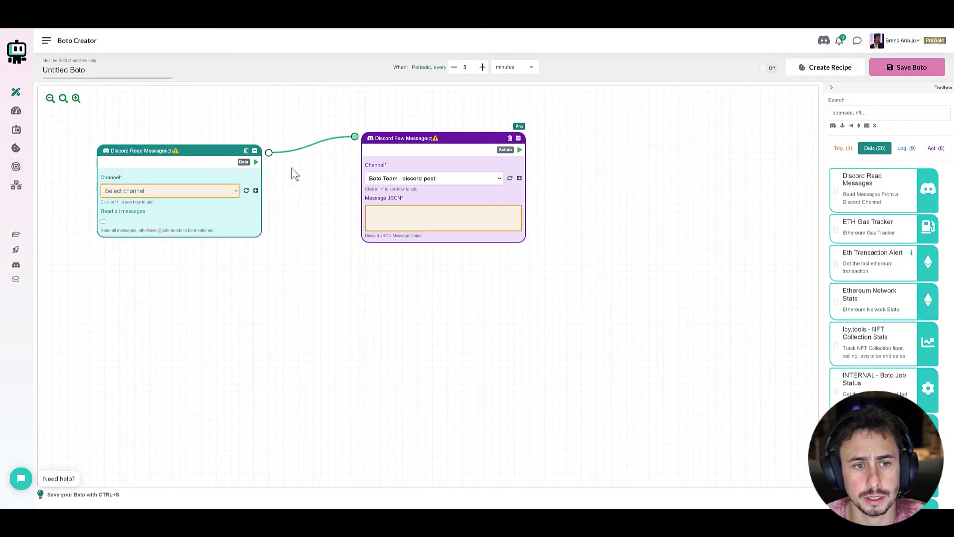
pyautogui.click(170, 191)
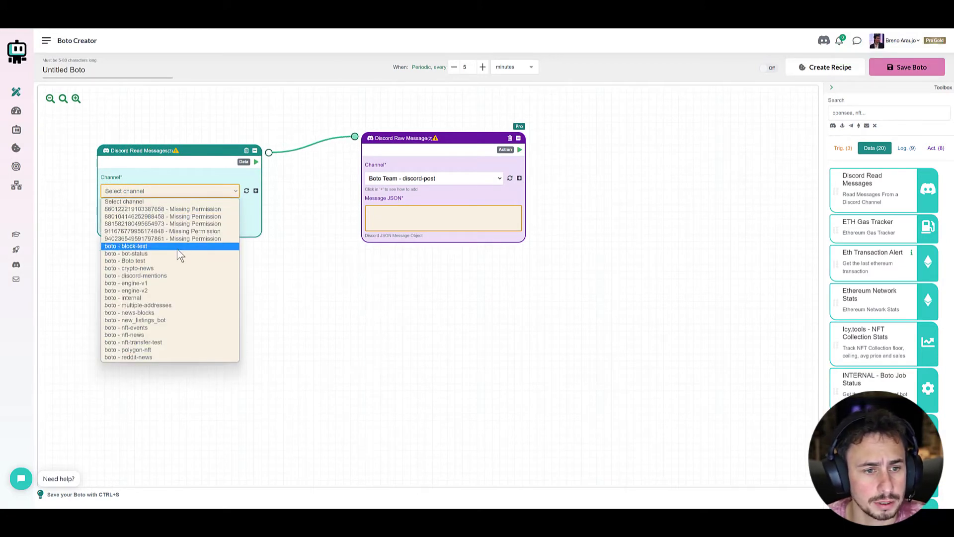
pyautogui.scroll(-3)
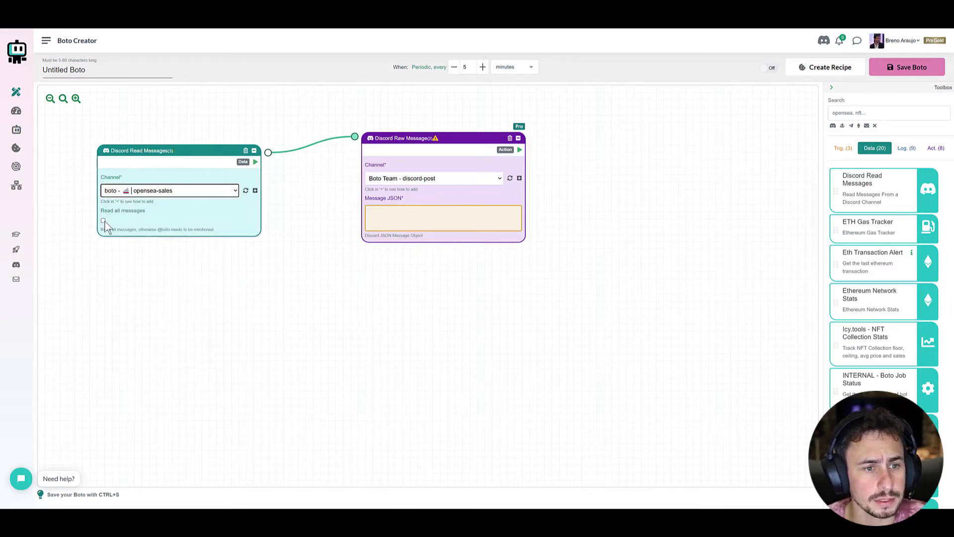
pyautogui.click(103, 220)
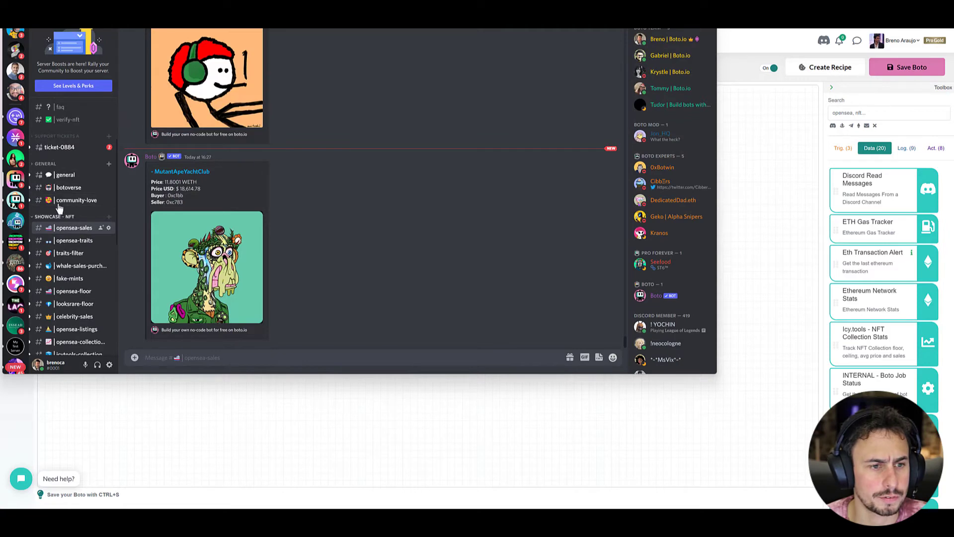
pyautogui.moveTo(230, 202)
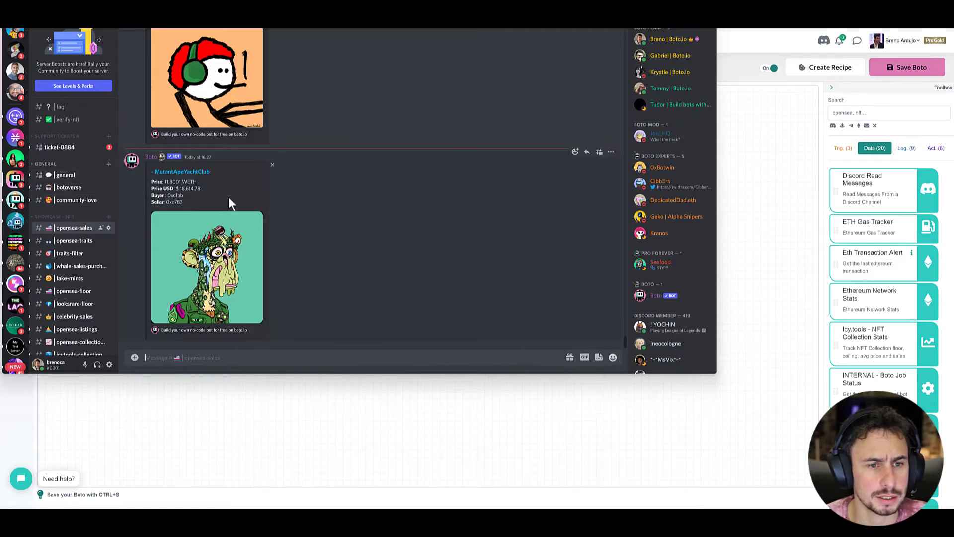
pyautogui.moveTo(331, 119)
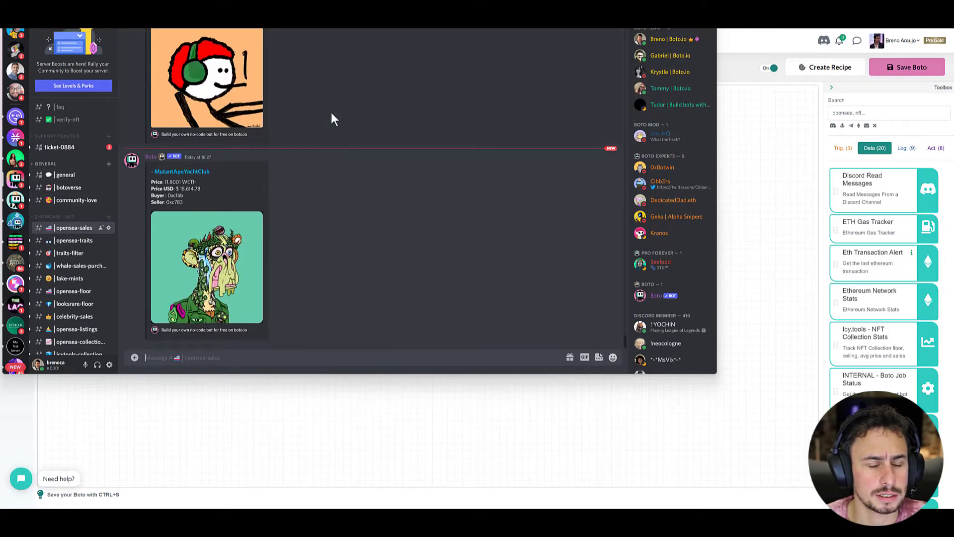
pyautogui.moveTo(207, 168)
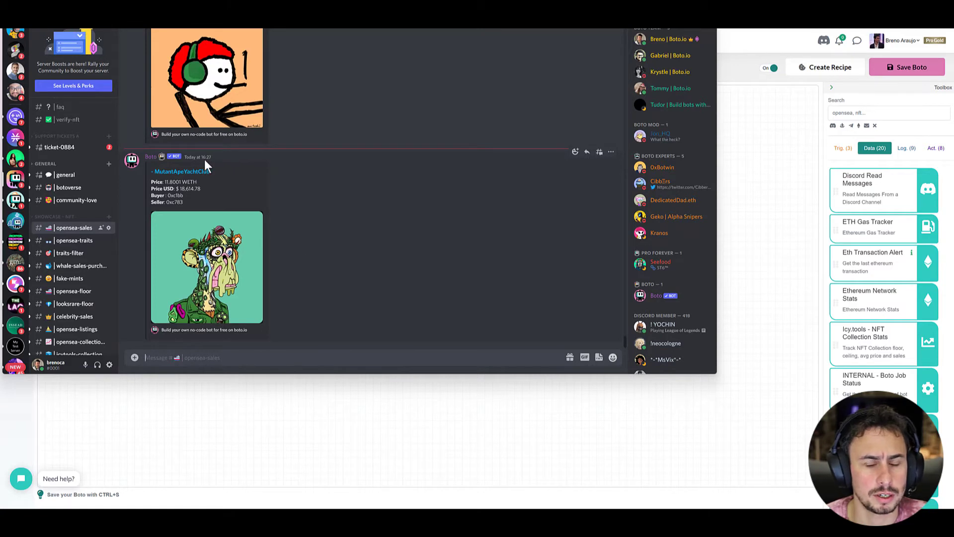
pyautogui.moveTo(30, 256)
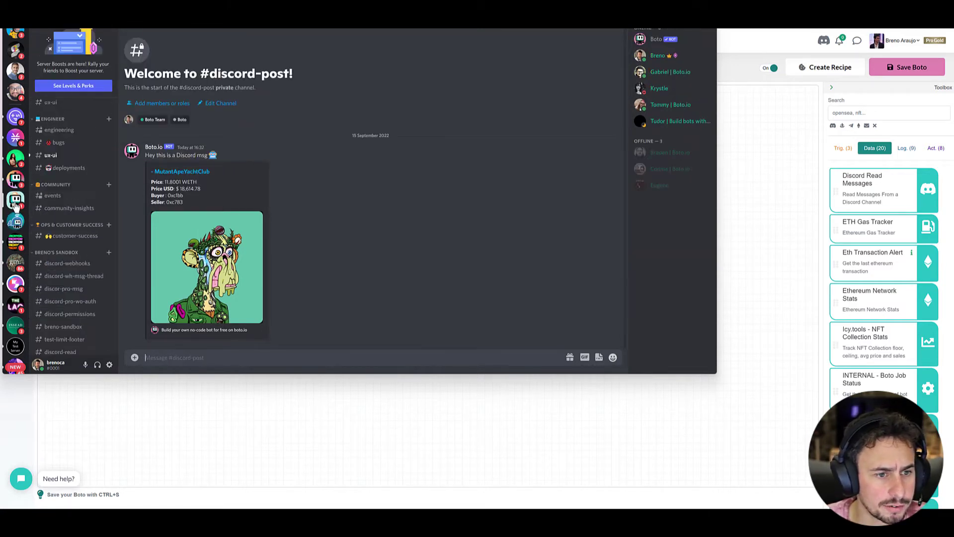
pyautogui.moveTo(291, 202)
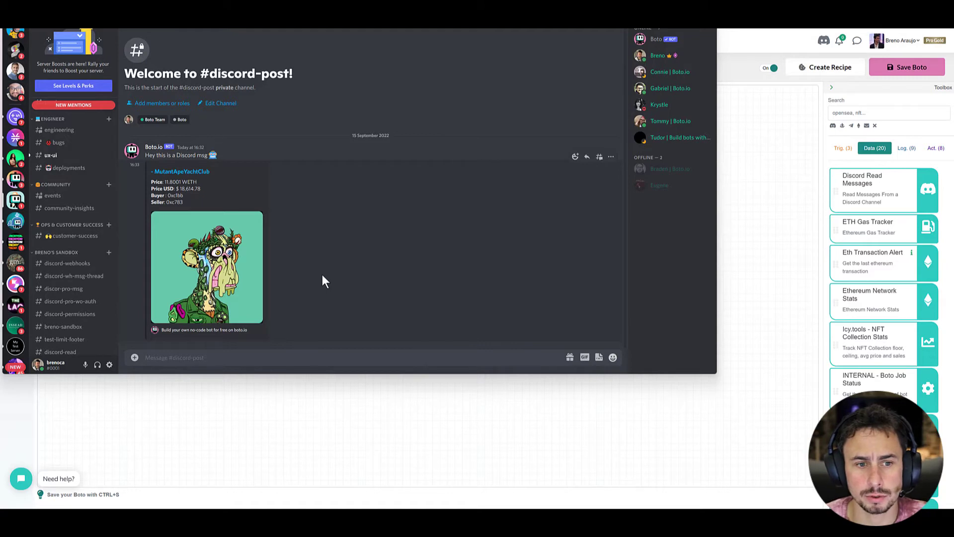
pyautogui.moveTo(723, 63)
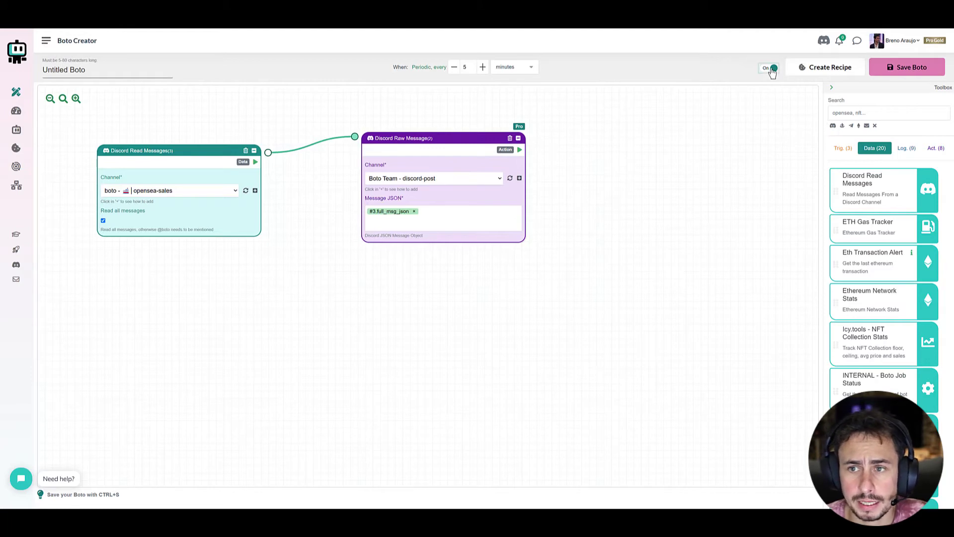
# Turn the bot off, rebuild the read block for all of discord-read, insert #4.full_msg_json
pyautogui.click(767, 68)
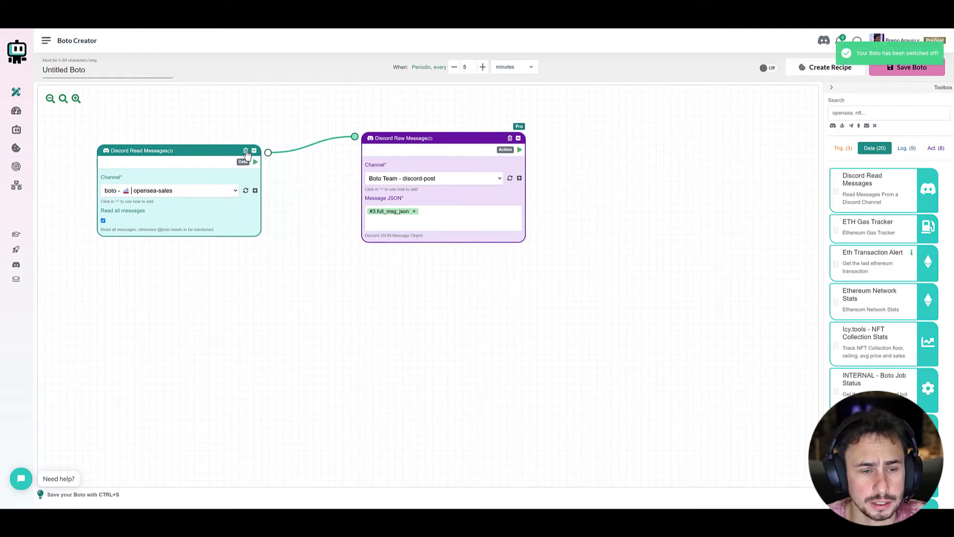
pyautogui.click(247, 150)
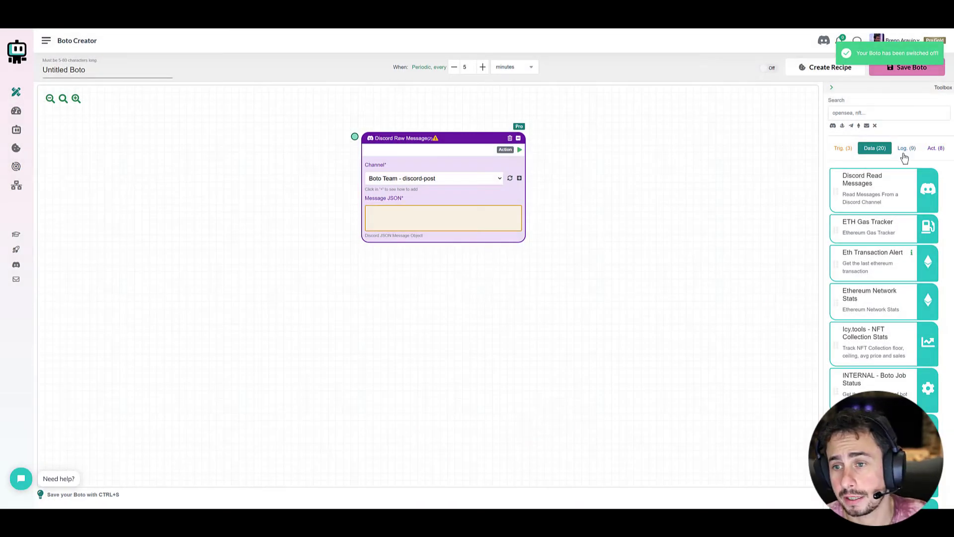
pyautogui.click(883, 189)
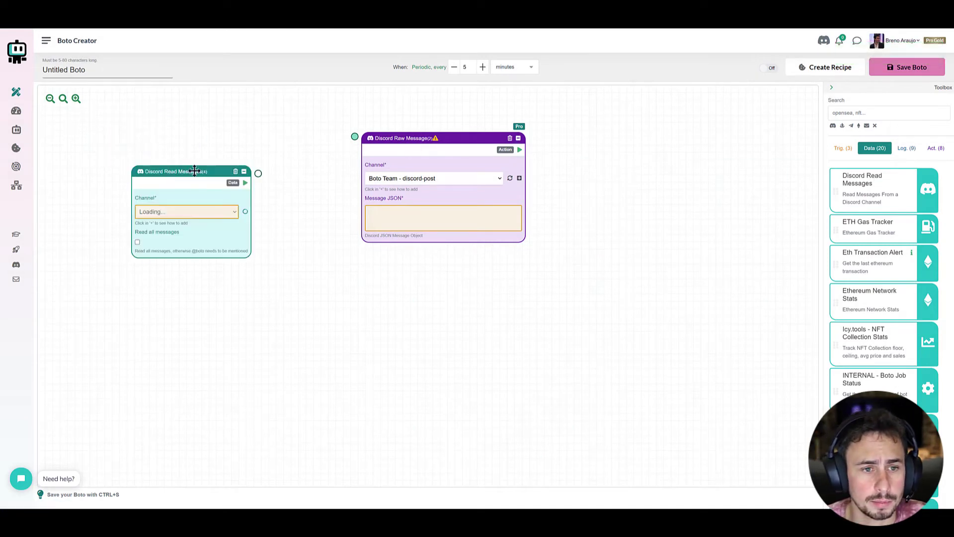
pyautogui.moveTo(245, 173); pyautogui.dragTo(355, 138)
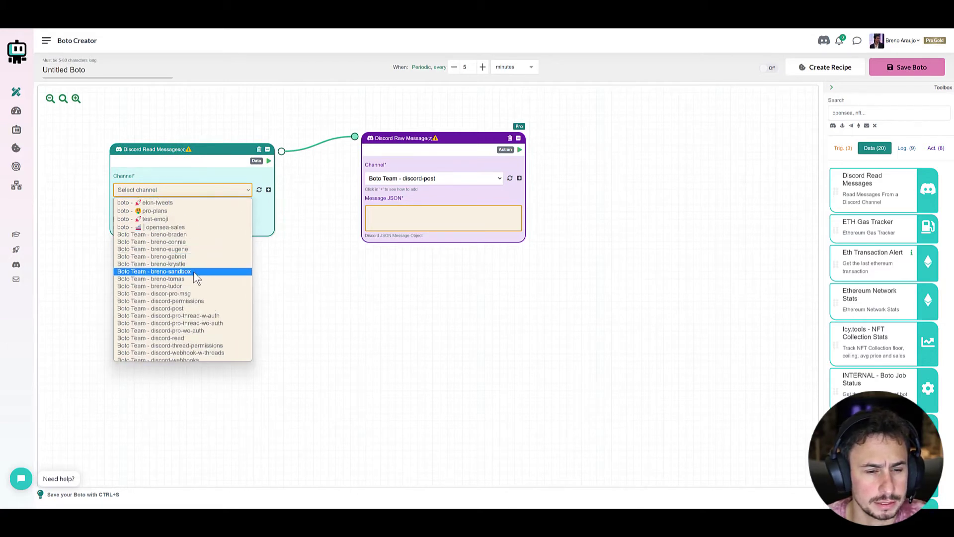
pyautogui.click(150, 338)
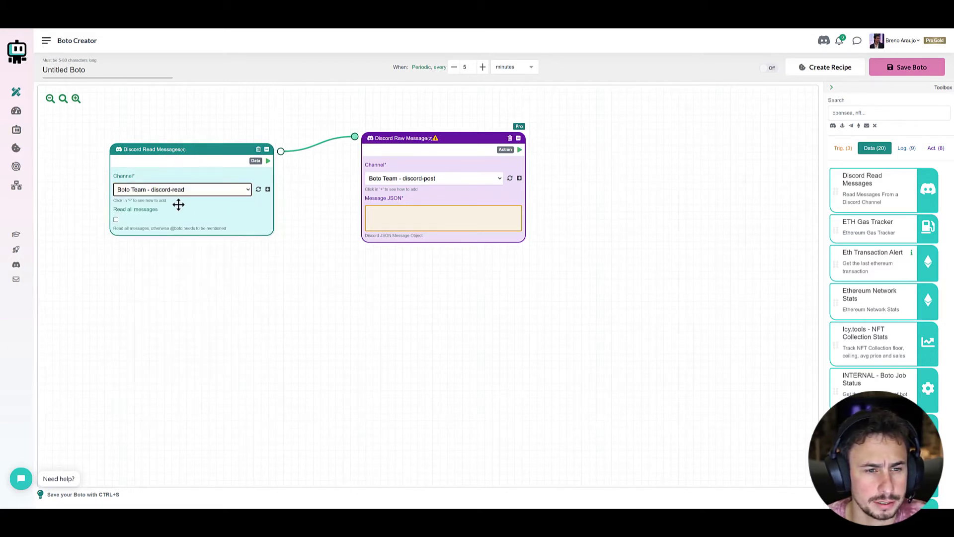
pyautogui.click(115, 219)
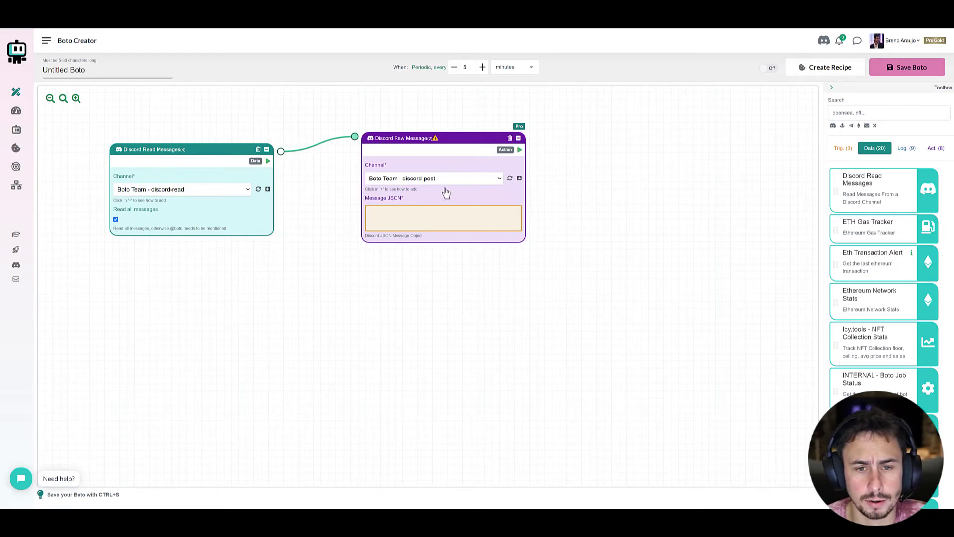
pyautogui.click(442, 218)
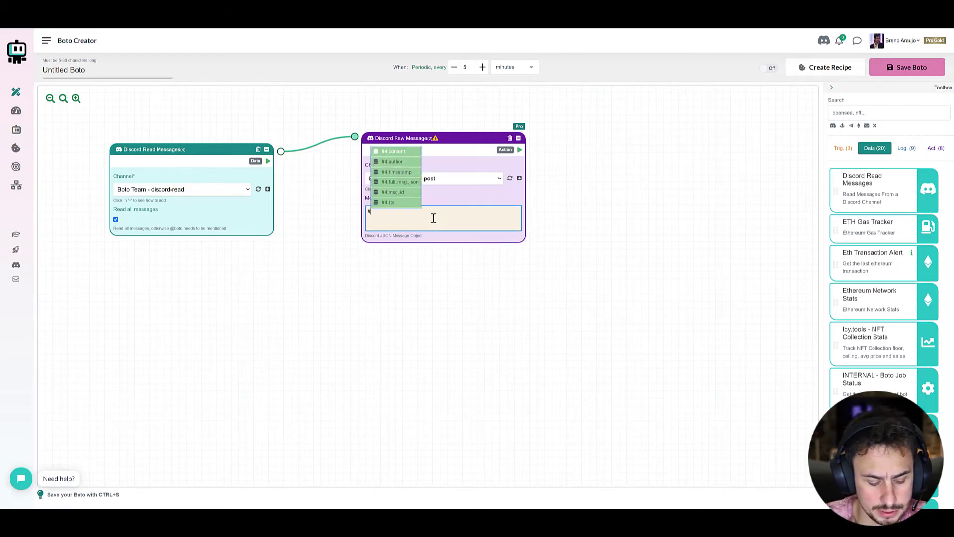
pyautogui.click(398, 181)
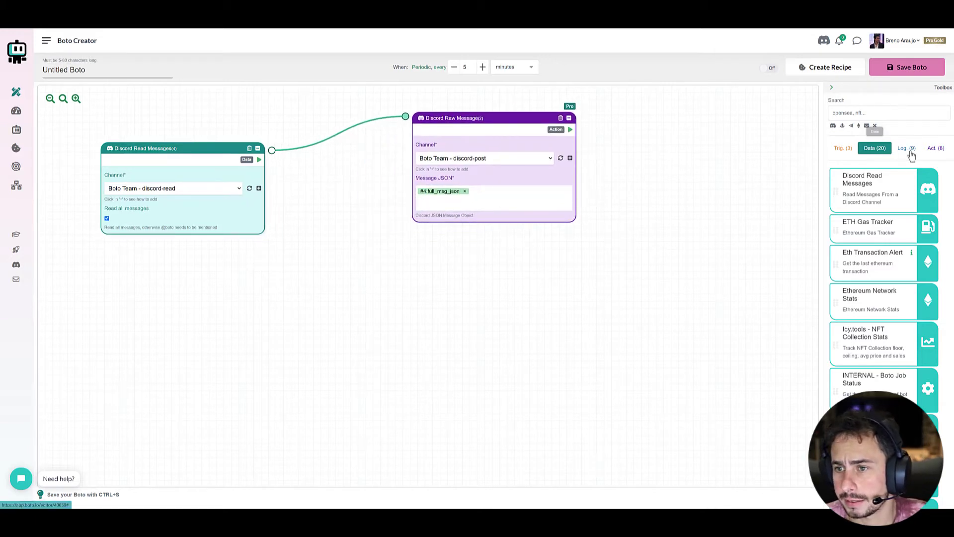
pyautogui.moveTo(718, 192)
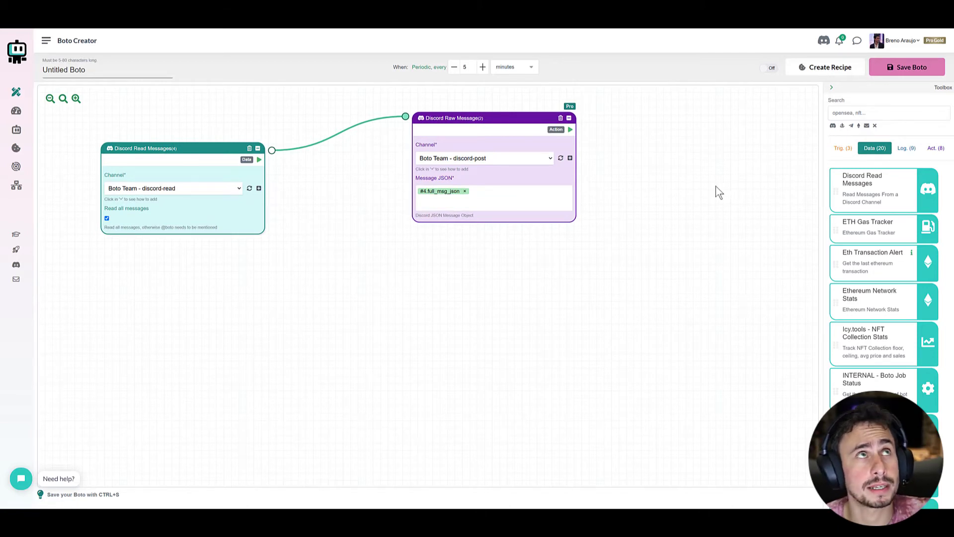
pyautogui.moveTo(943, 170)
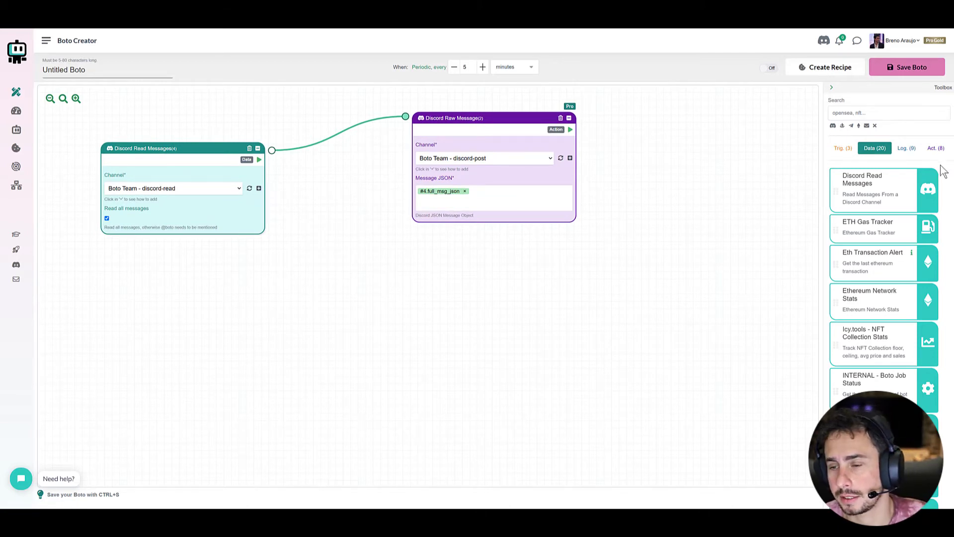
# Add a Twitter Send Tweet step tweeting 'Discord Msg From: #4.author #4.content'
pyautogui.click(936, 150)
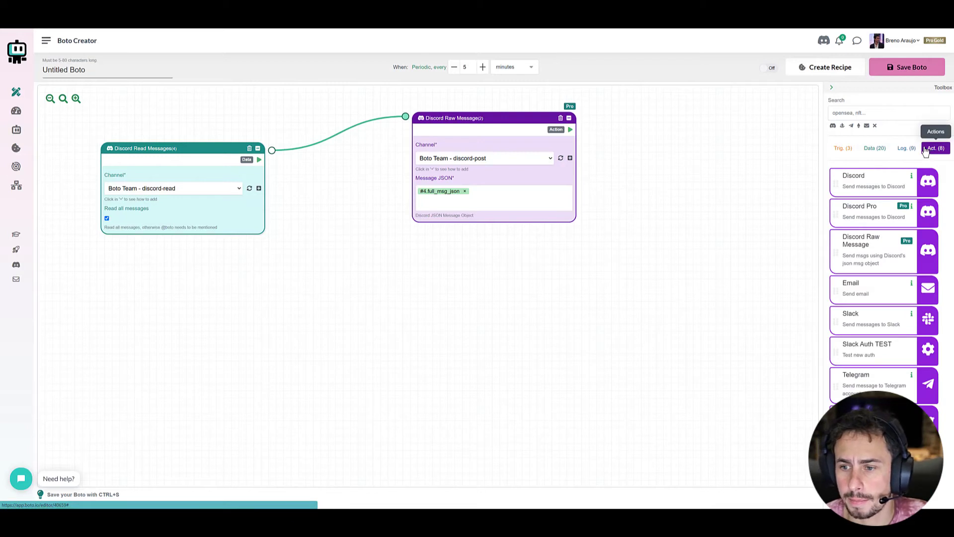
pyautogui.moveTo(205, 155)
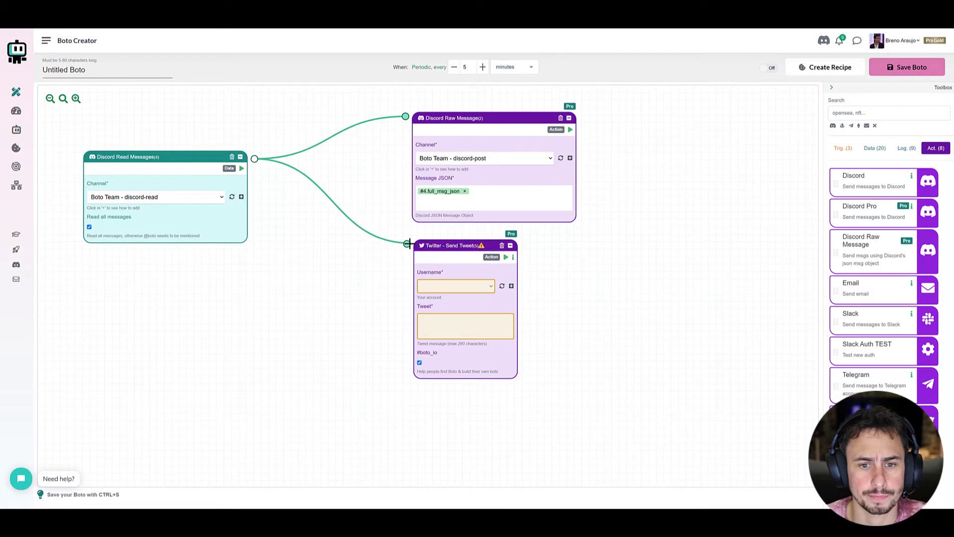
pyautogui.moveTo(631, 126)
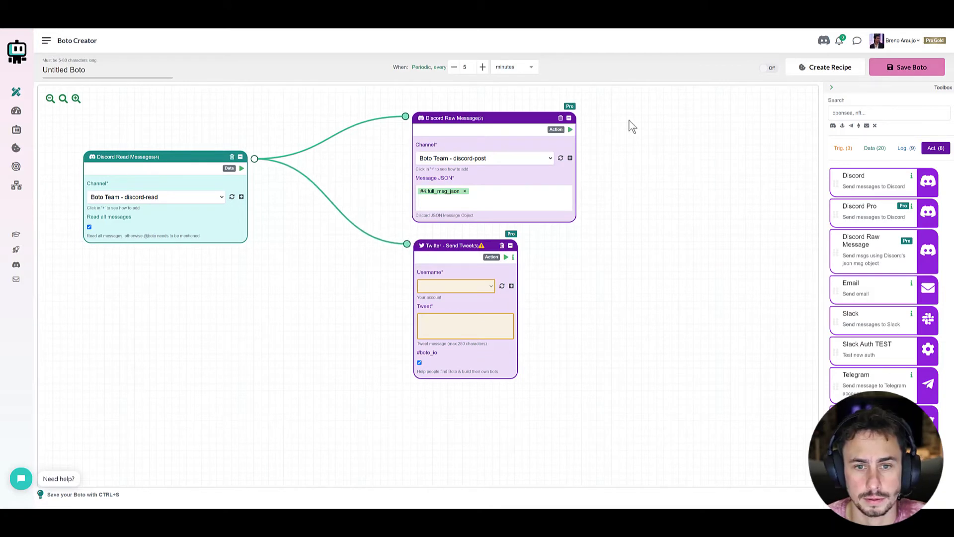
pyautogui.moveTo(469, 245)
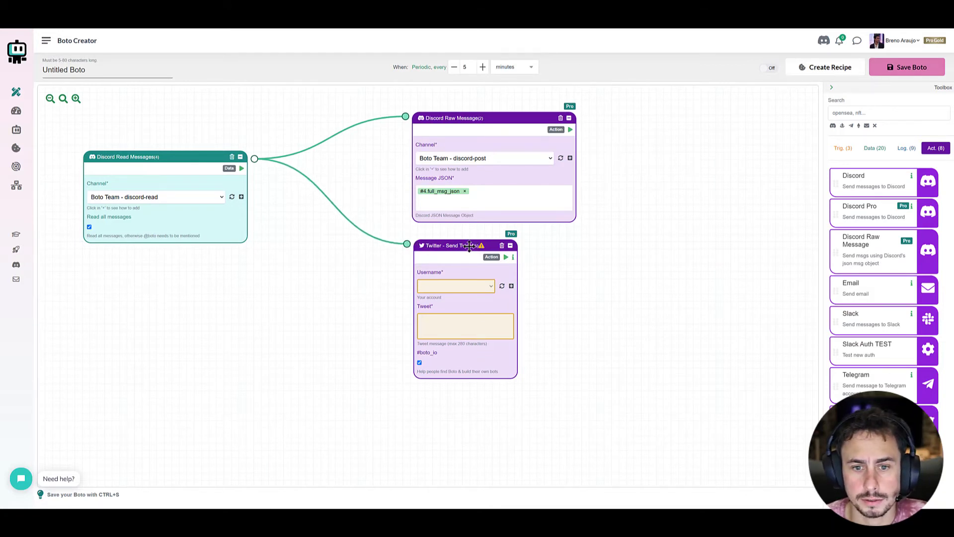
pyautogui.click(454, 286)
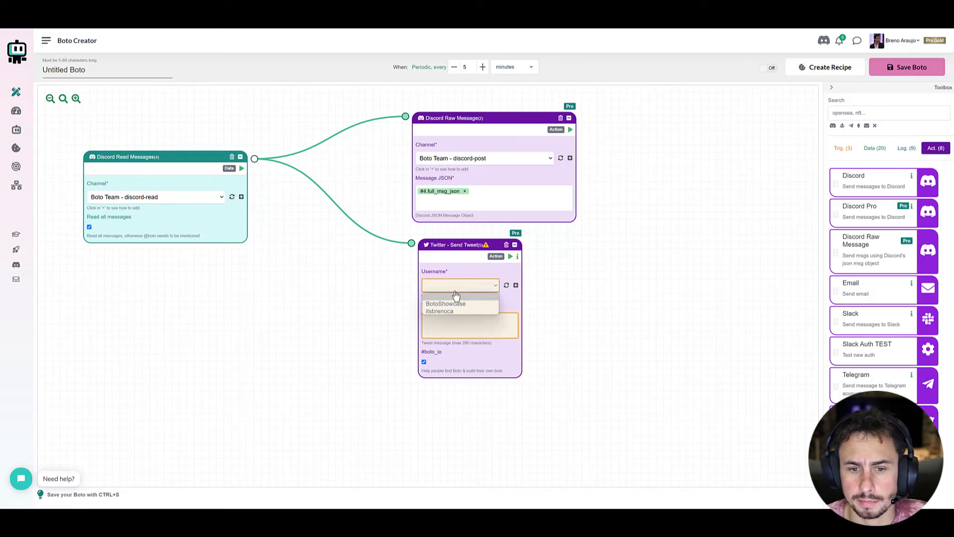
pyautogui.click(438, 312)
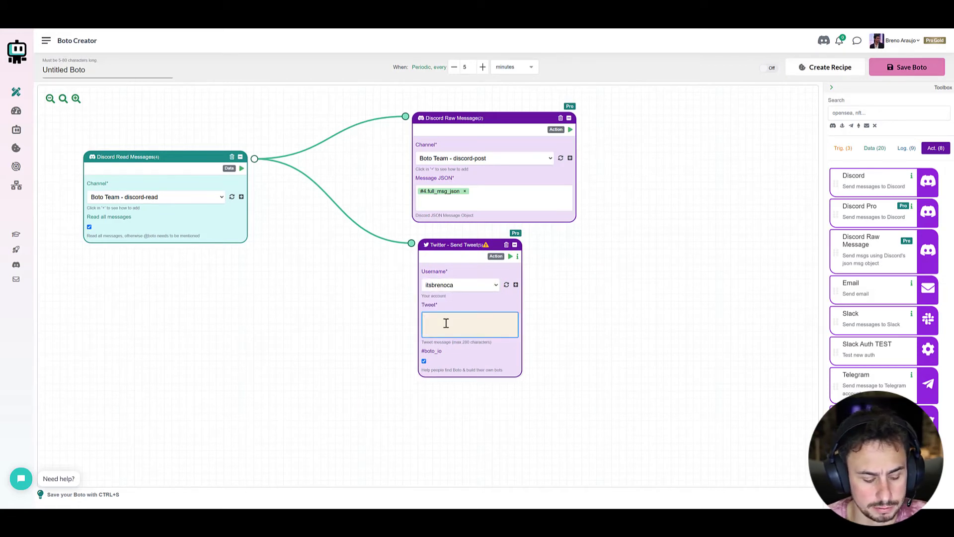
pyautogui.write('Discord Msg From: #au')
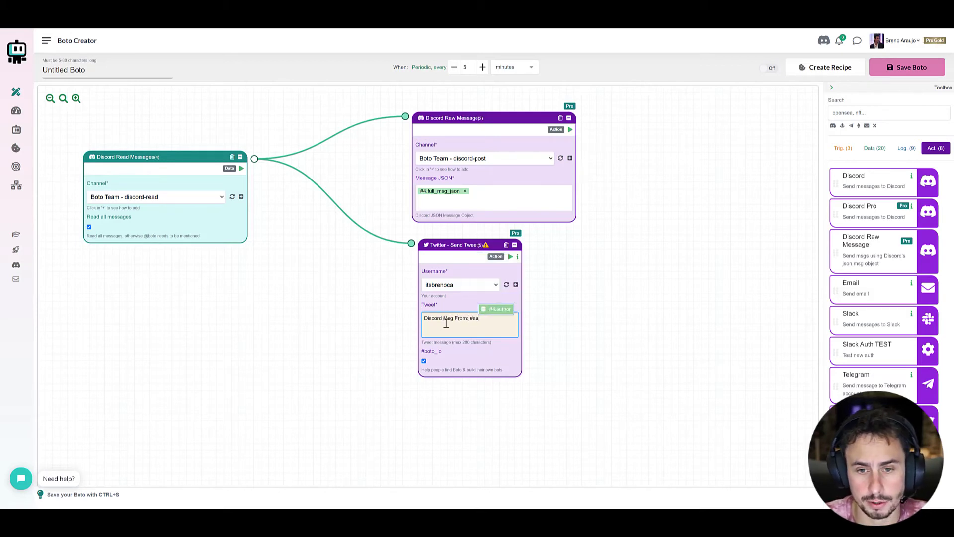
pyautogui.click(497, 309)
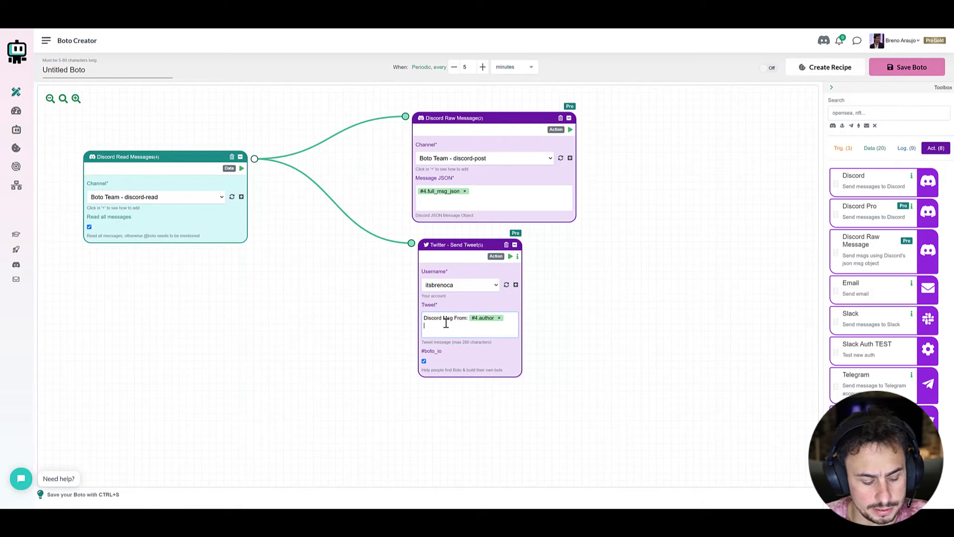
pyautogui.write('#m')
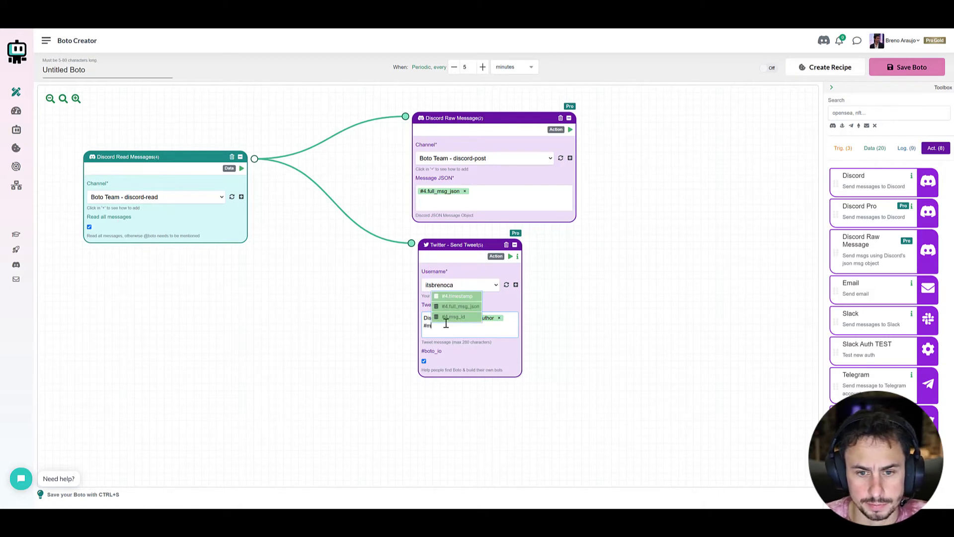
pyautogui.click(453, 317)
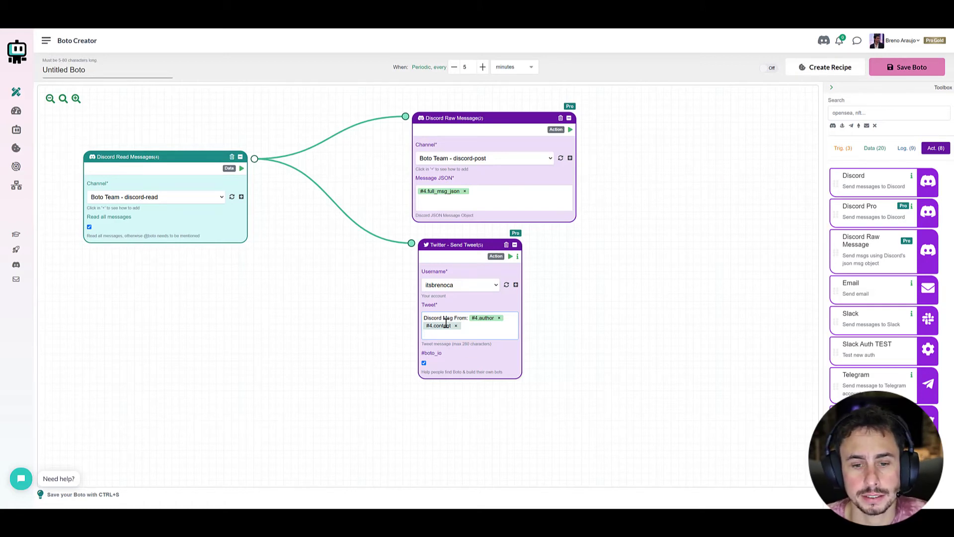
pyautogui.click(462, 333)
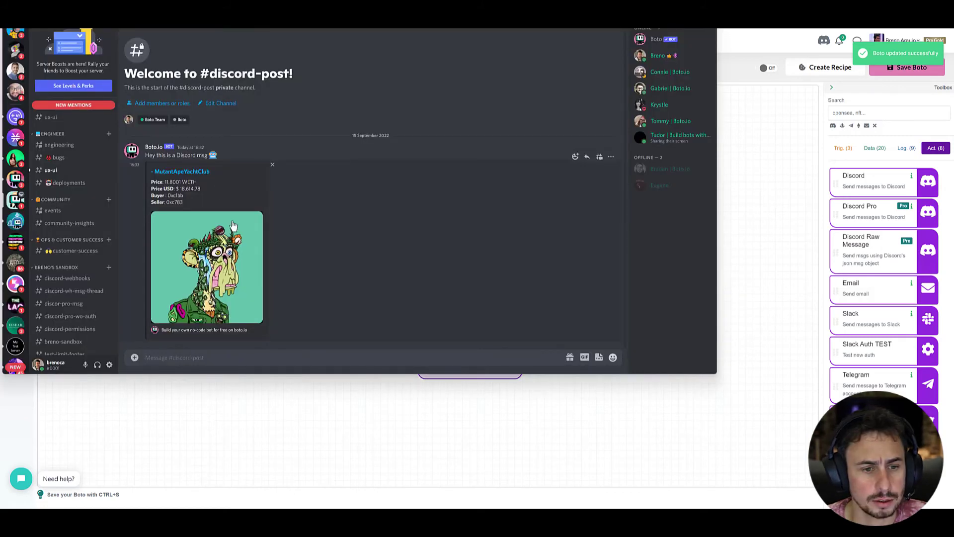
# In #discord-read, type 'The first Discord to Twitter bot is live at Boto.io!'
pyautogui.scroll(-3)
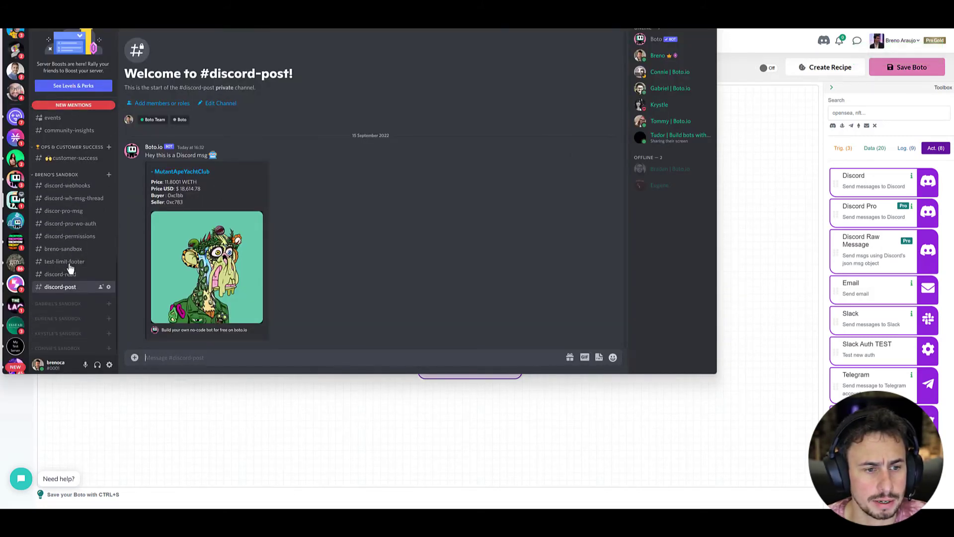
pyautogui.click(64, 273)
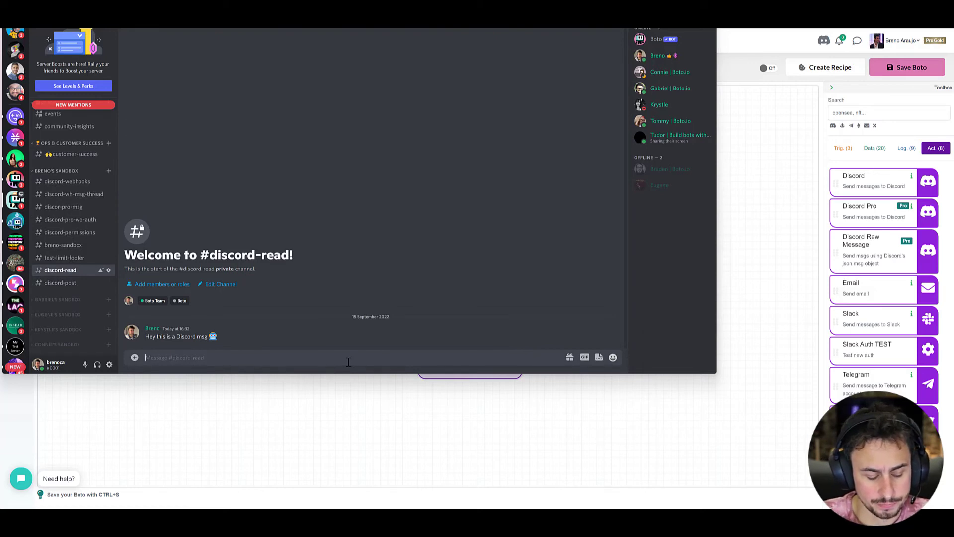
pyautogui.write('The first D')
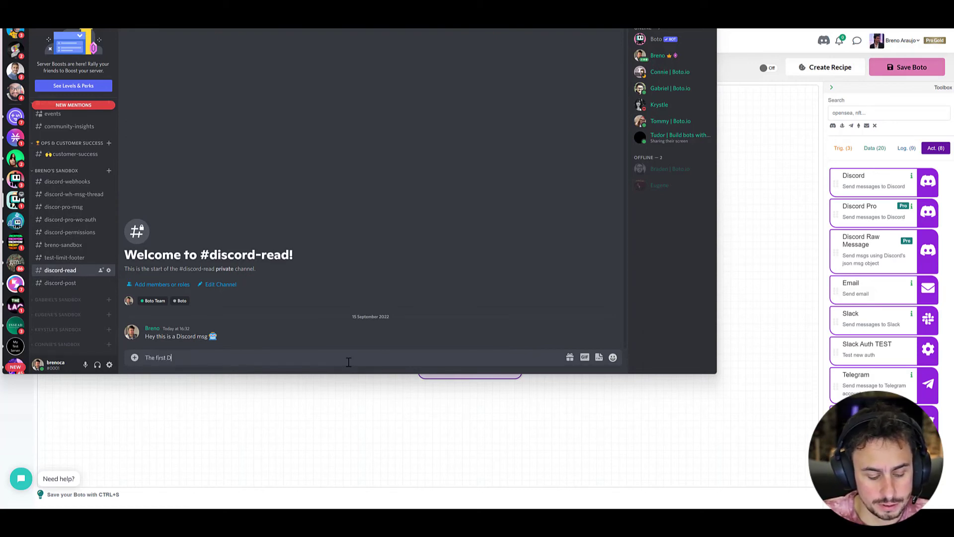
pyautogui.write('iscord to Twitt')
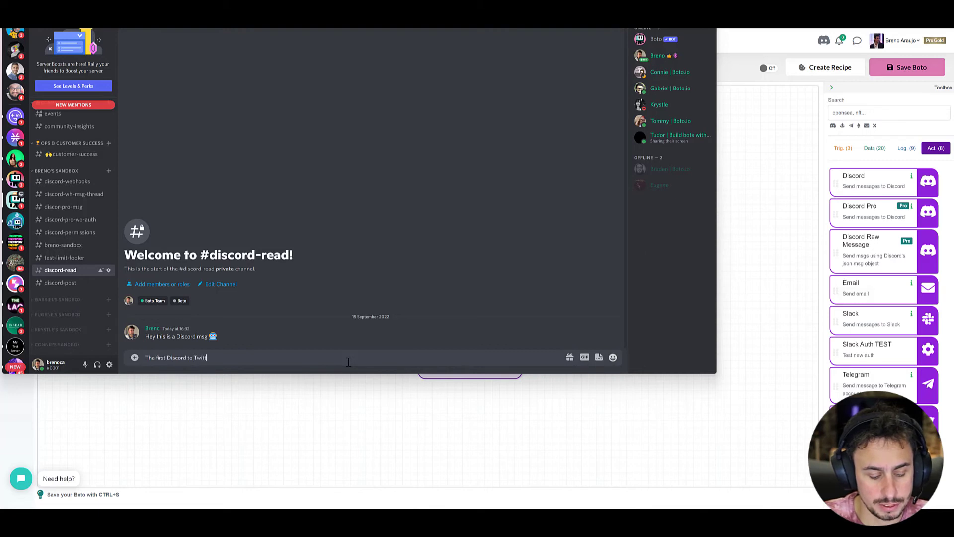
pyautogui.write('ter bot is live')
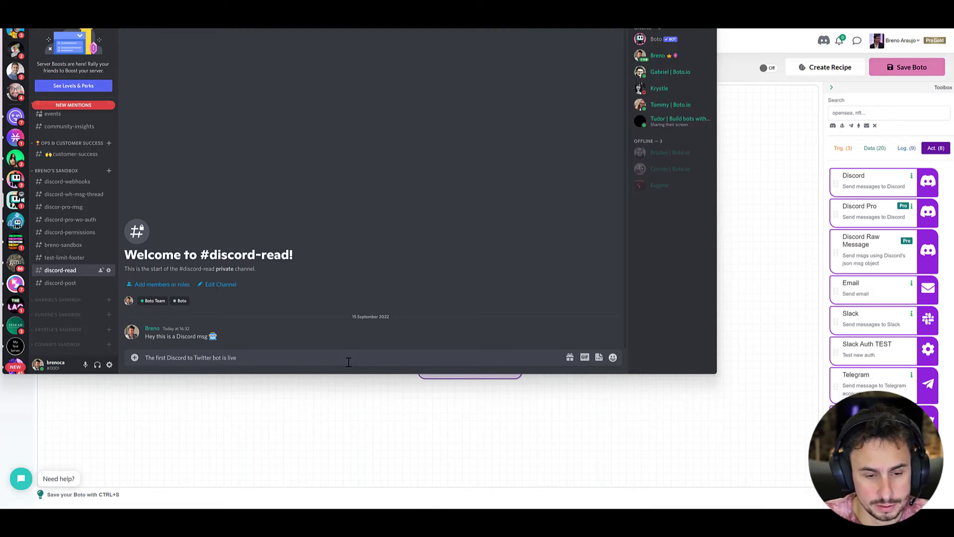
pyautogui.write('Boto')
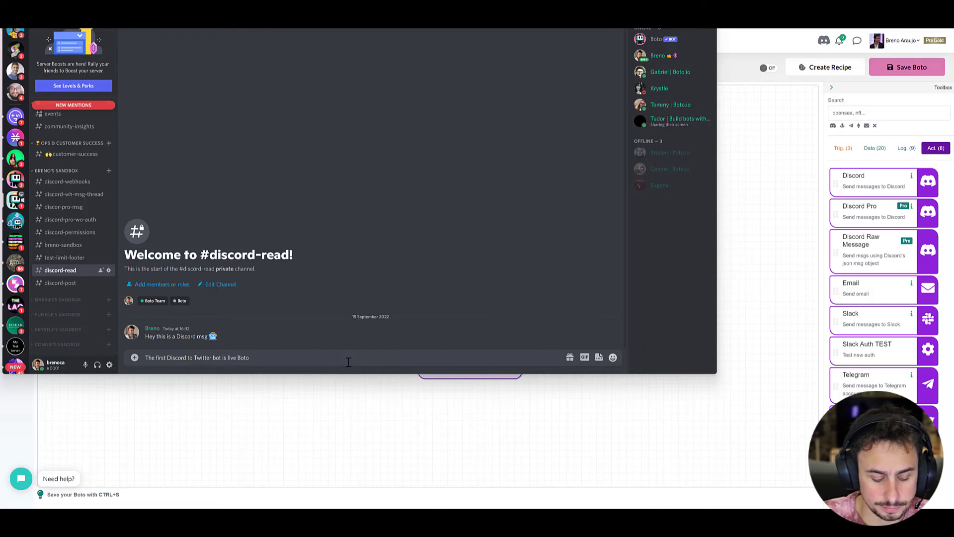
pyautogui.write('.io')
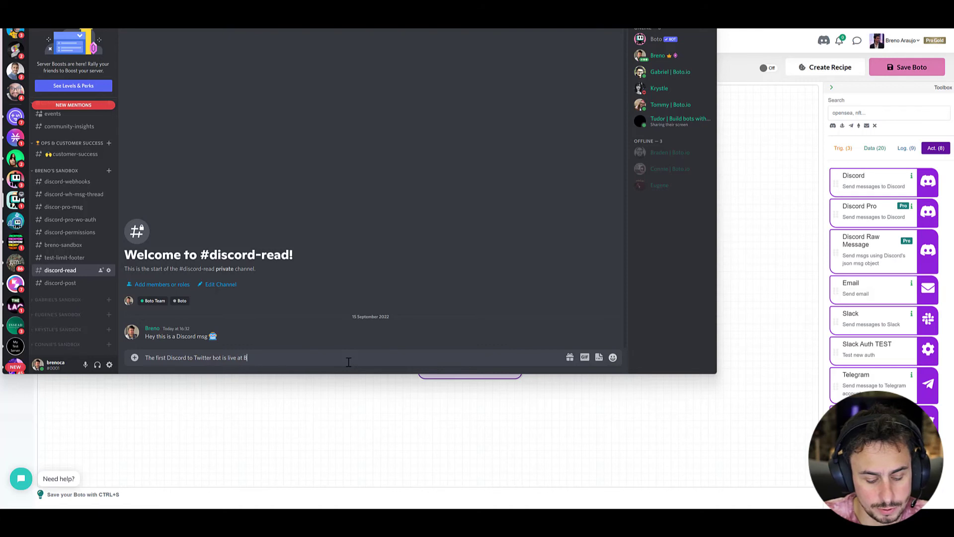
pyautogui.write('oto.io!')
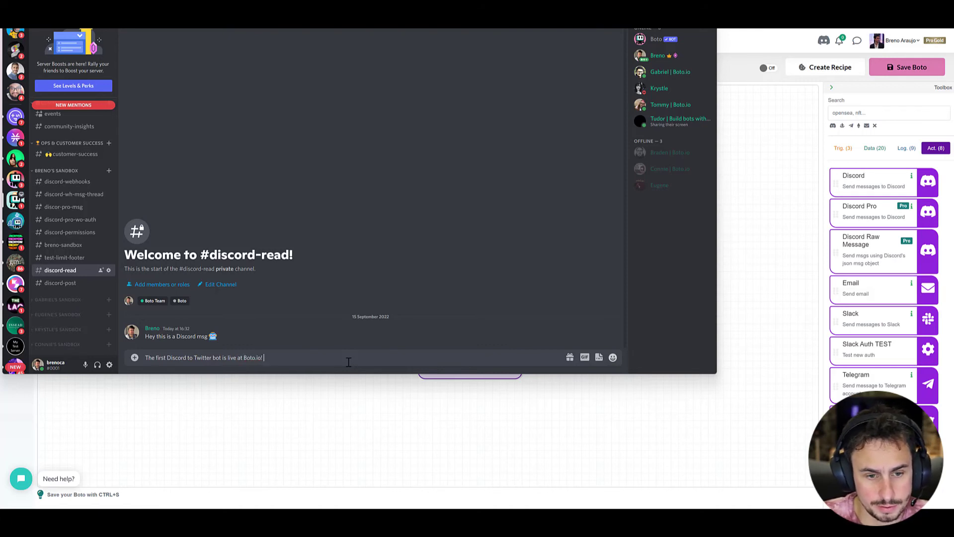
# Add a party emoji, send the message, and return to the Boto editor
pyautogui.click(613, 357)
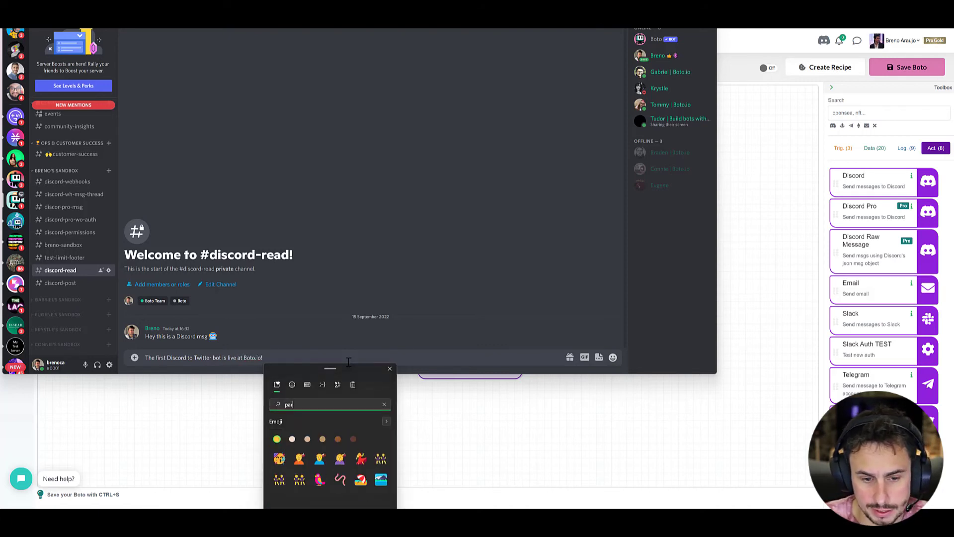
pyautogui.click(279, 458)
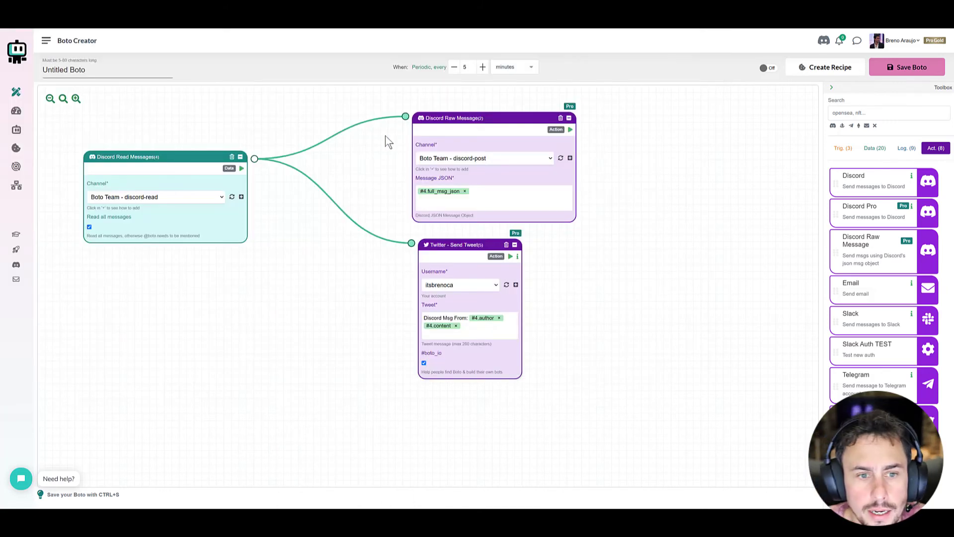
pyautogui.click(764, 68)
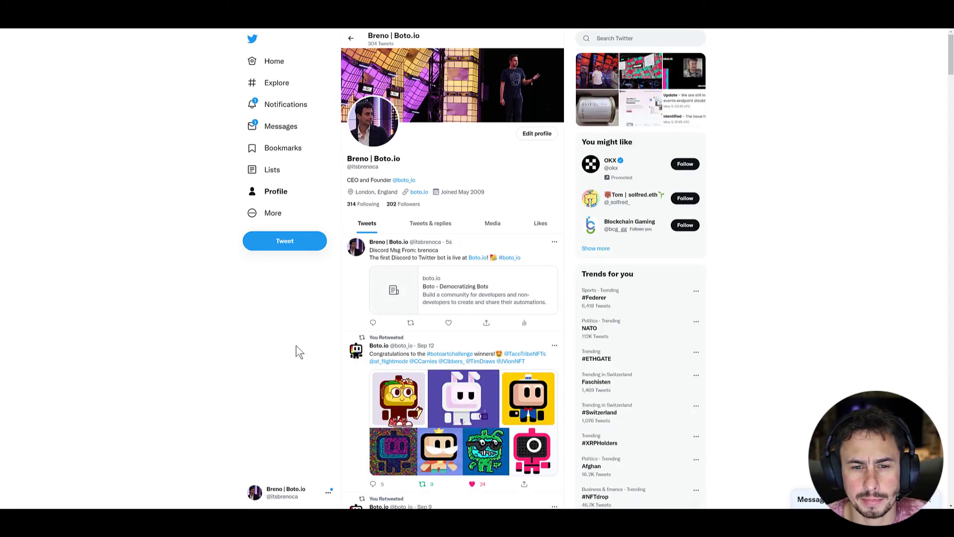
pyautogui.moveTo(422, 250)
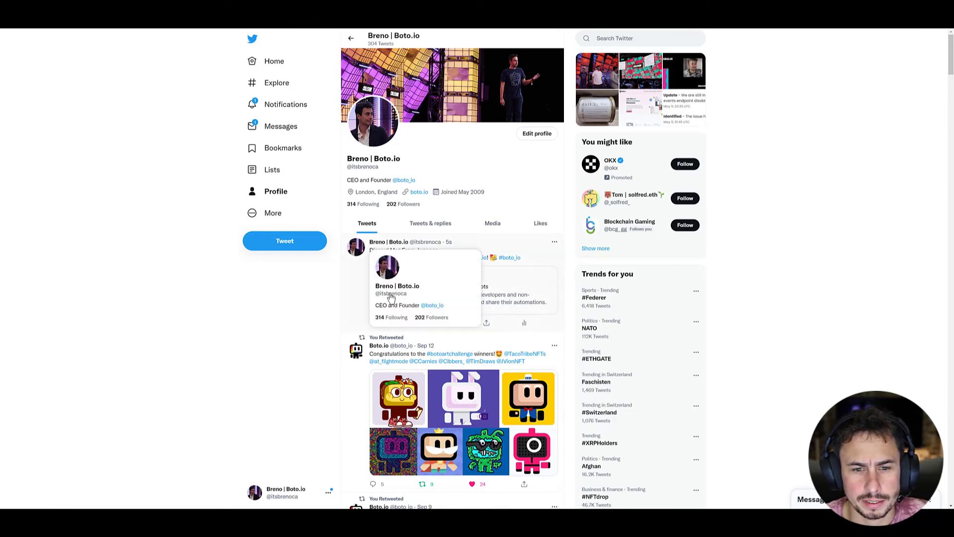
pyautogui.moveTo(517, 265)
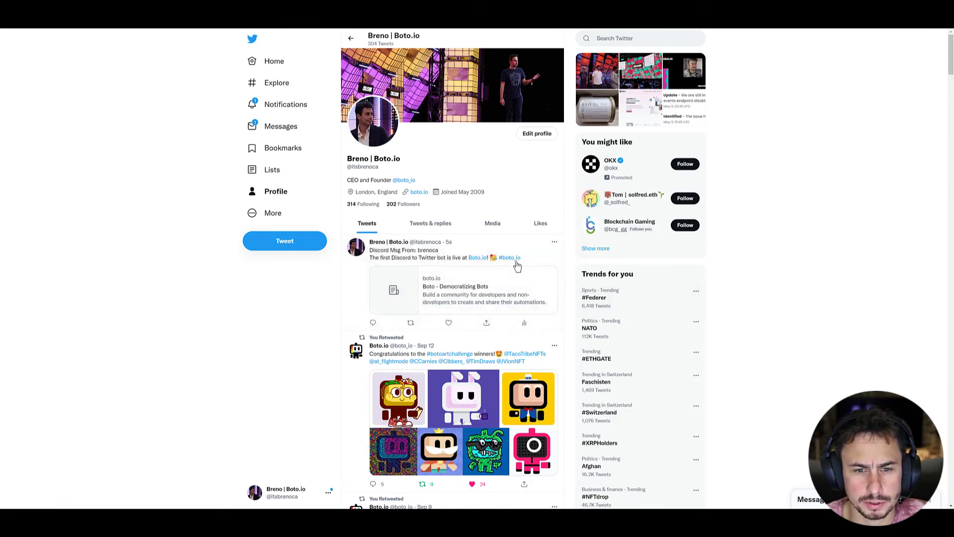
pyautogui.moveTo(383, 265)
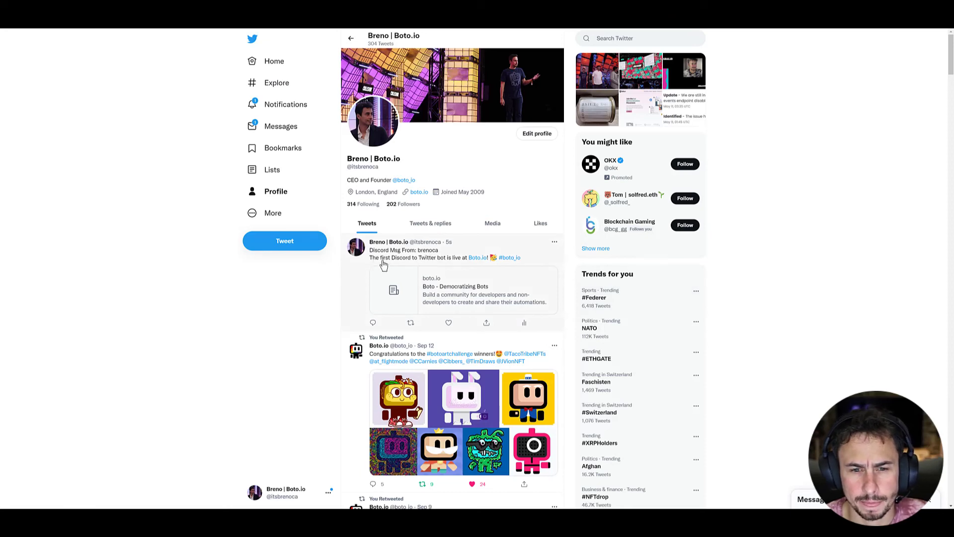
pyautogui.moveTo(479, 257)
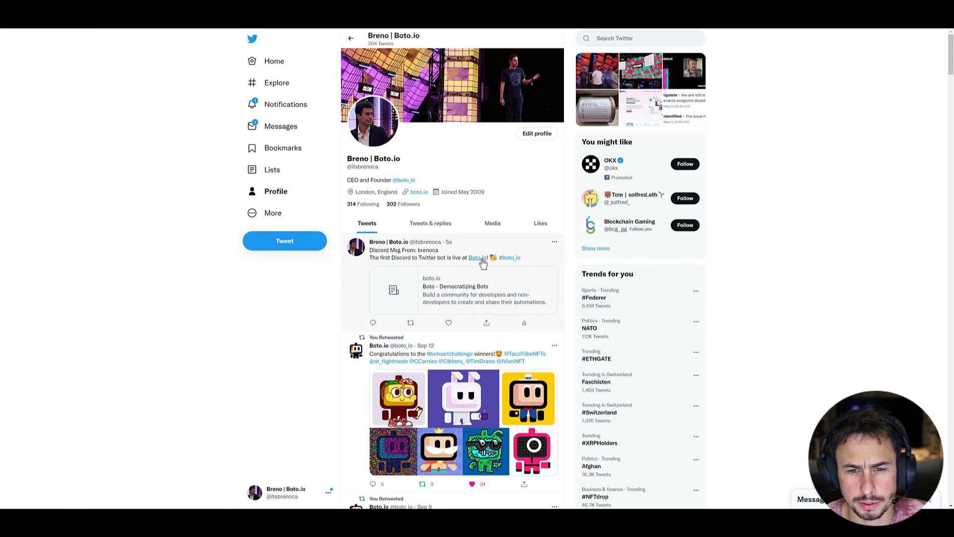
pyautogui.moveTo(439, 288)
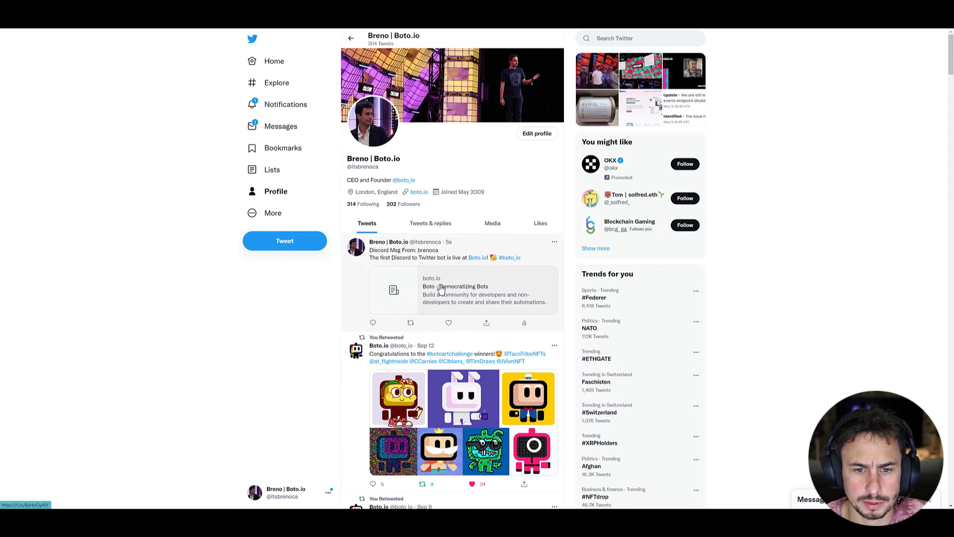
pyautogui.moveTo(269, 348)
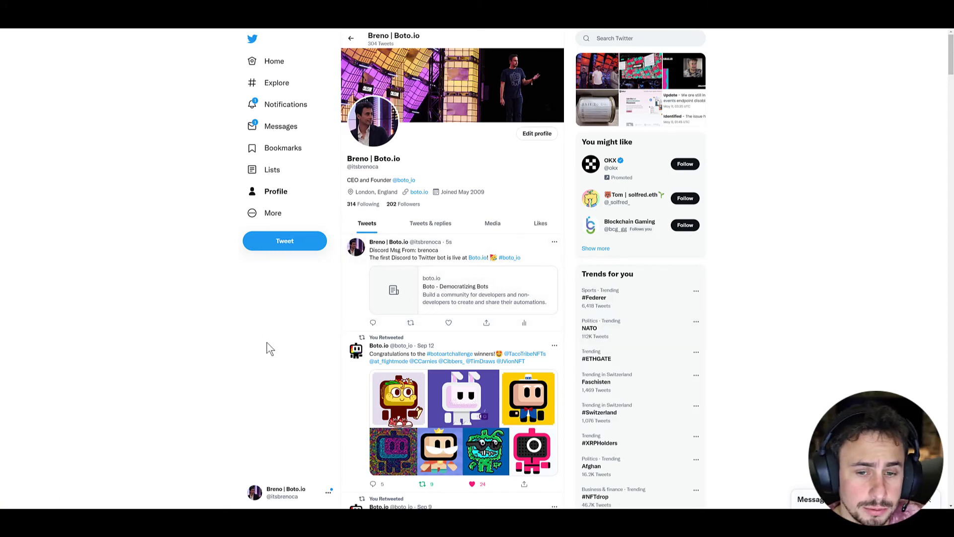
pyautogui.moveTo(200, 319)
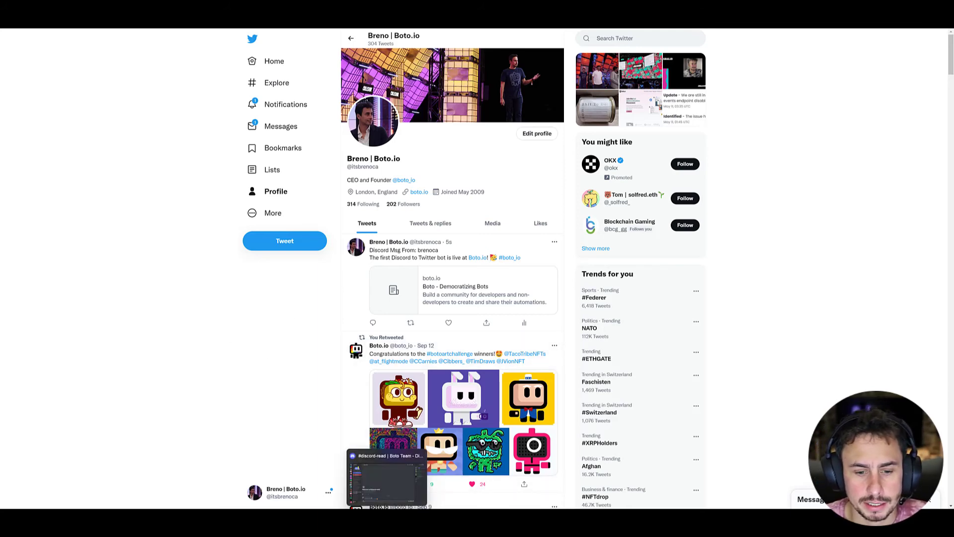
# Return to the Boto editor window after viewing the relayed tweet
pyautogui.click(386, 477)
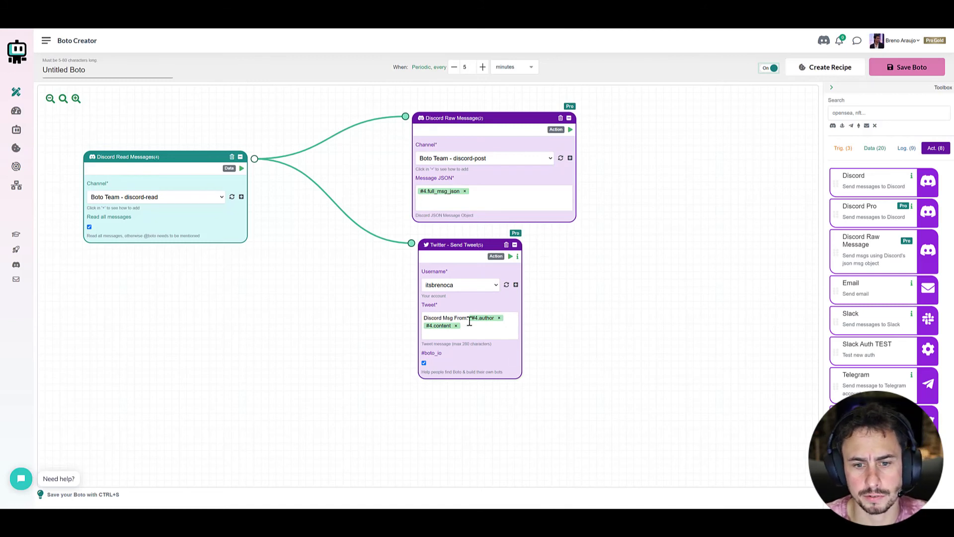
pyautogui.moveTo(518, 363)
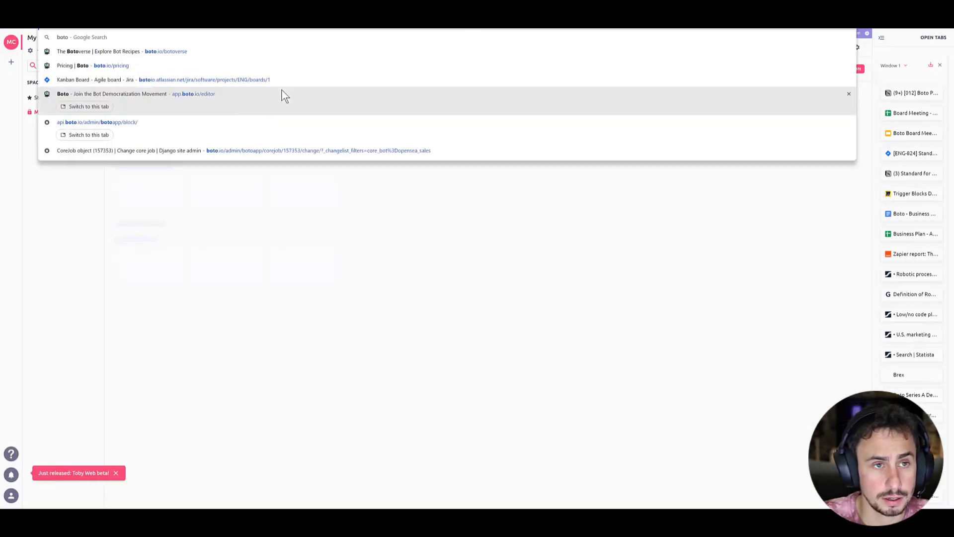
# Search Botoverse recipes for 'discord to twi', then return to the Boto Creator window
pyautogui.write('x')
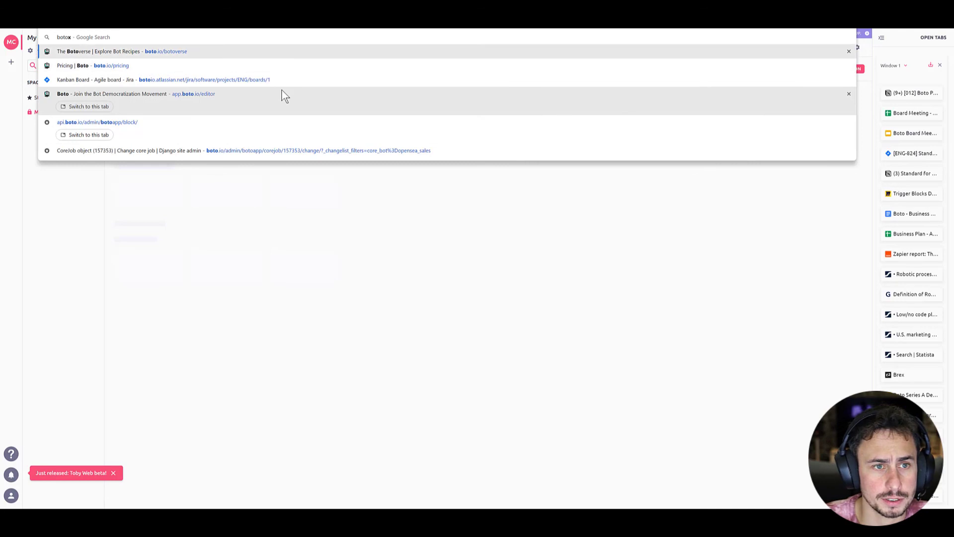
pyautogui.click(122, 51)
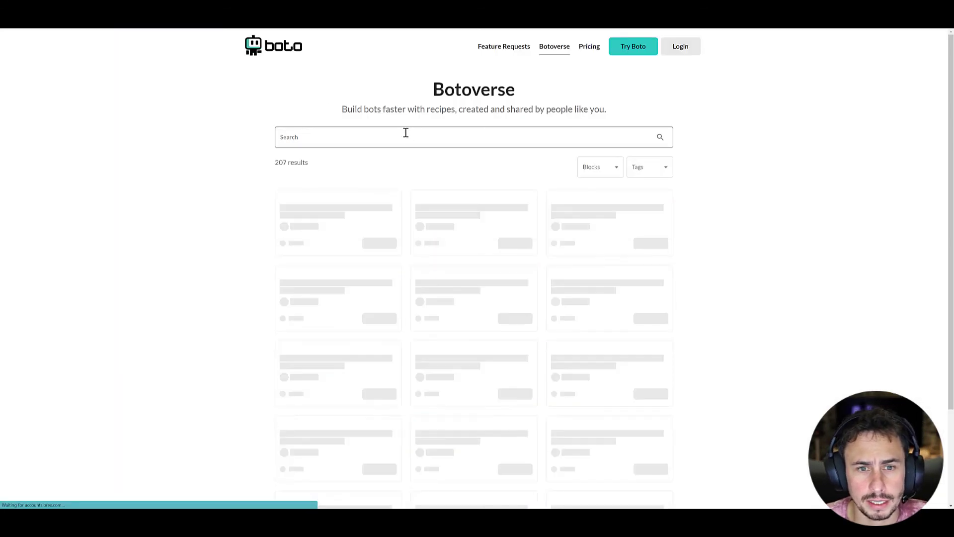
pyautogui.write('dis')
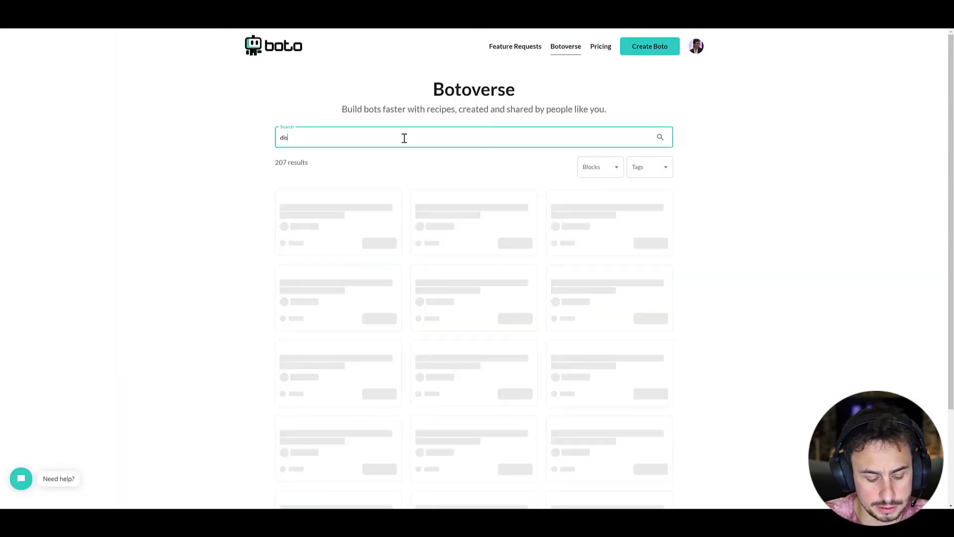
pyautogui.write('cord')
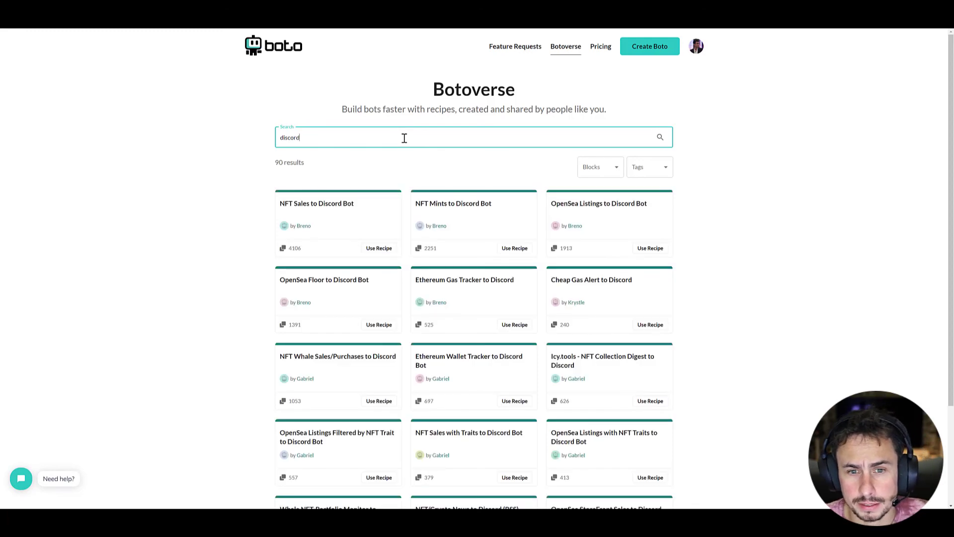
pyautogui.write('to')
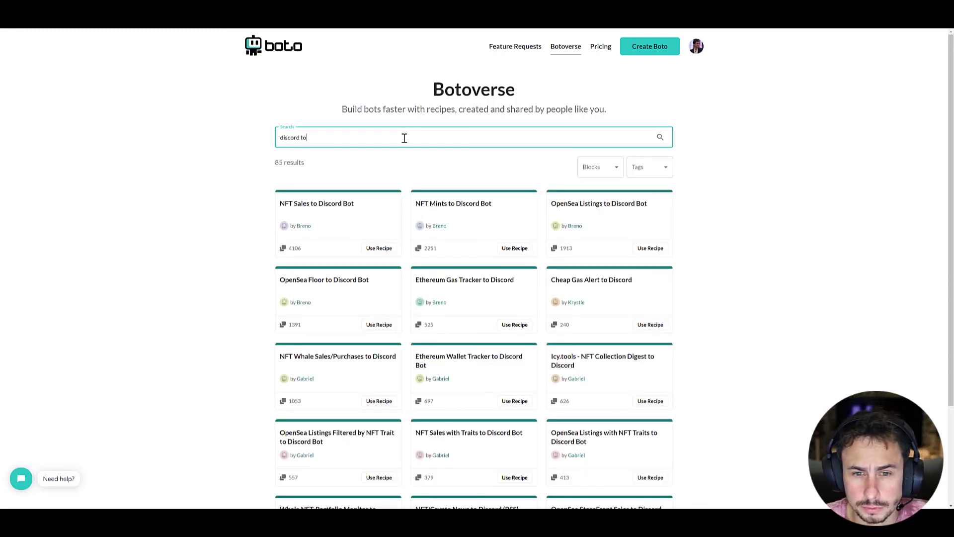
pyautogui.write('twi')
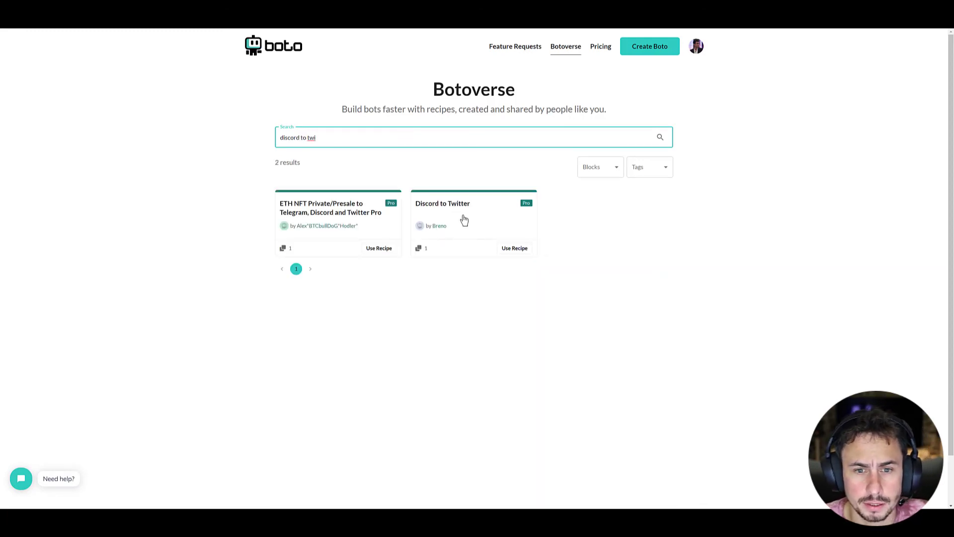
pyautogui.moveTo(420, 230)
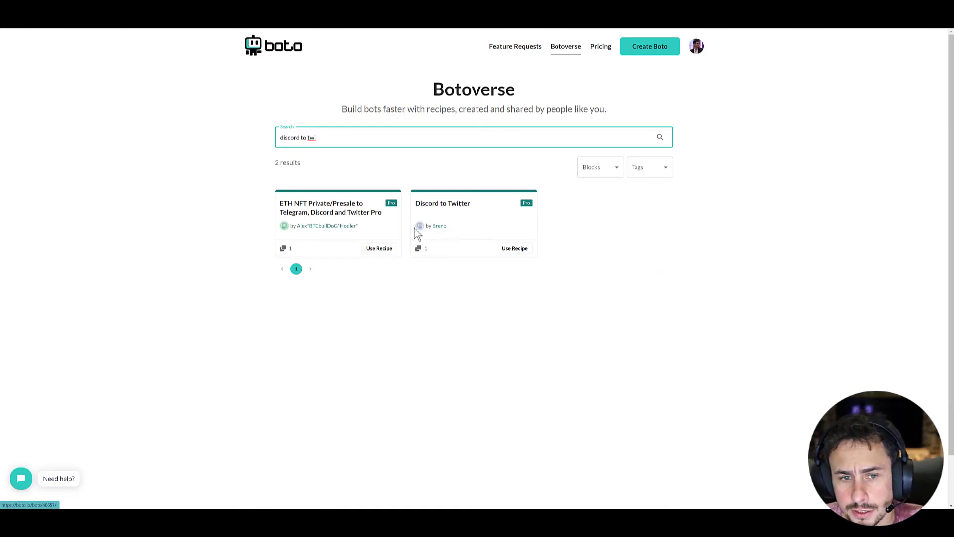
pyautogui.moveTo(425, 250)
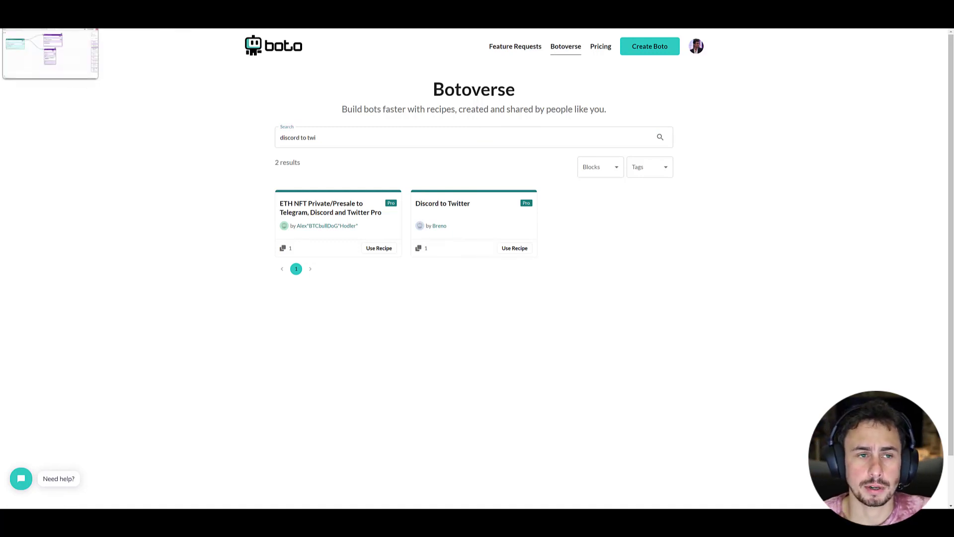
pyautogui.click(515, 247)
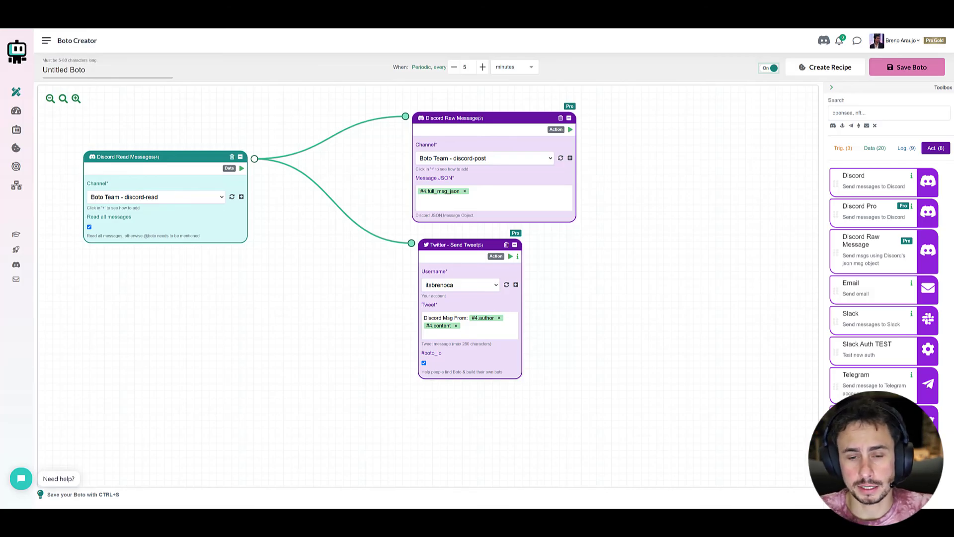